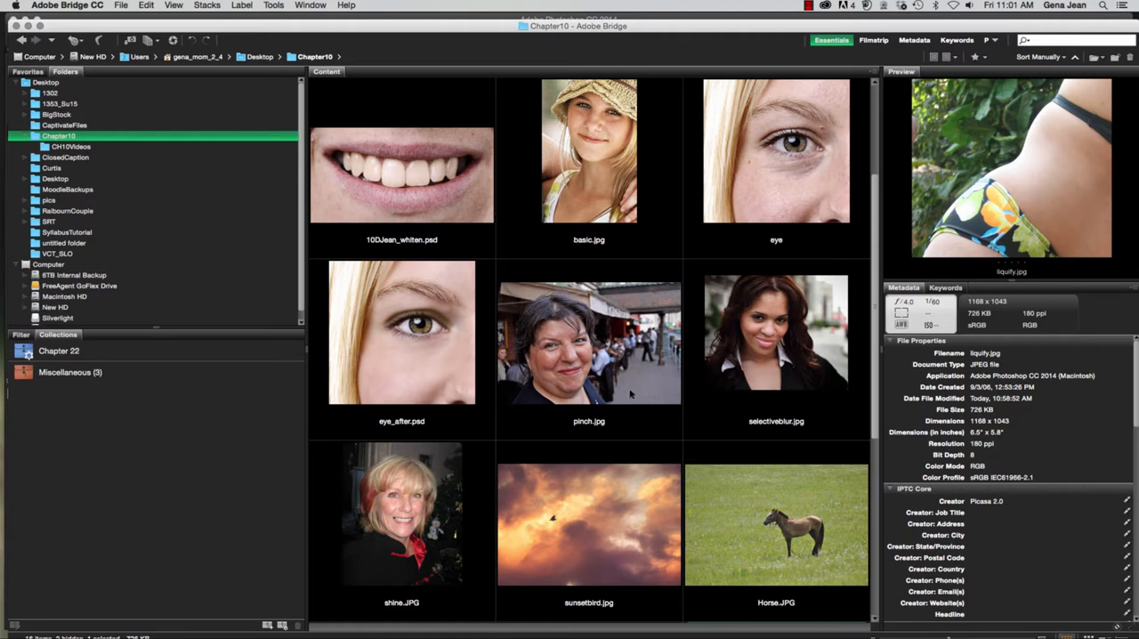
# Select the pinch.jpg thumbnail in Bridge and open it in Photoshop.
pyautogui.click(589, 333)
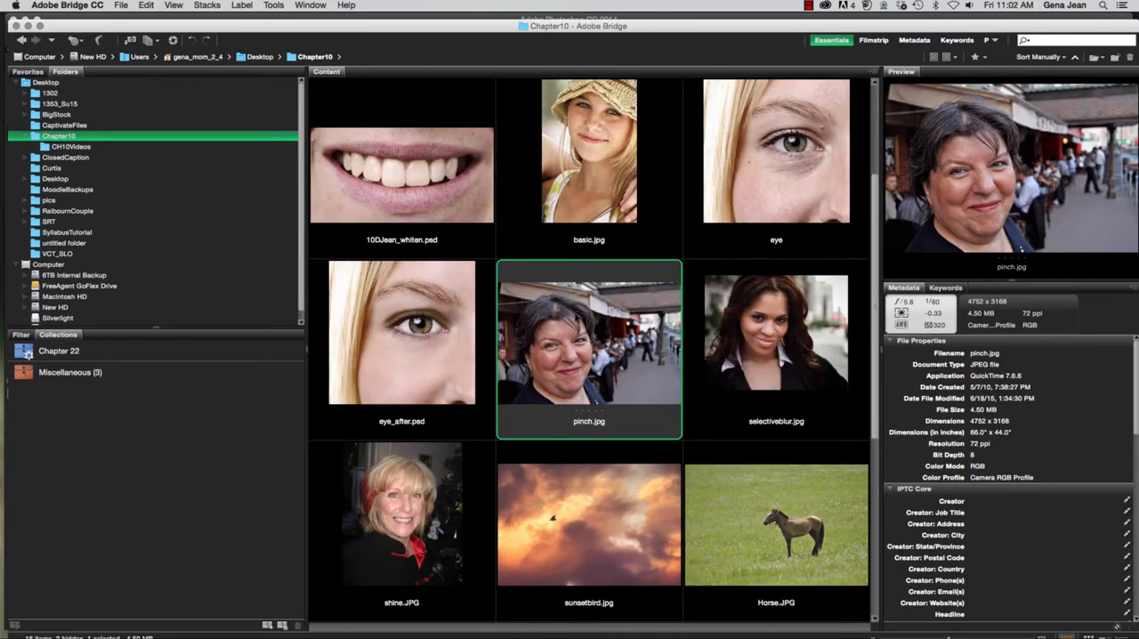
pyautogui.doubleClick(588, 349)
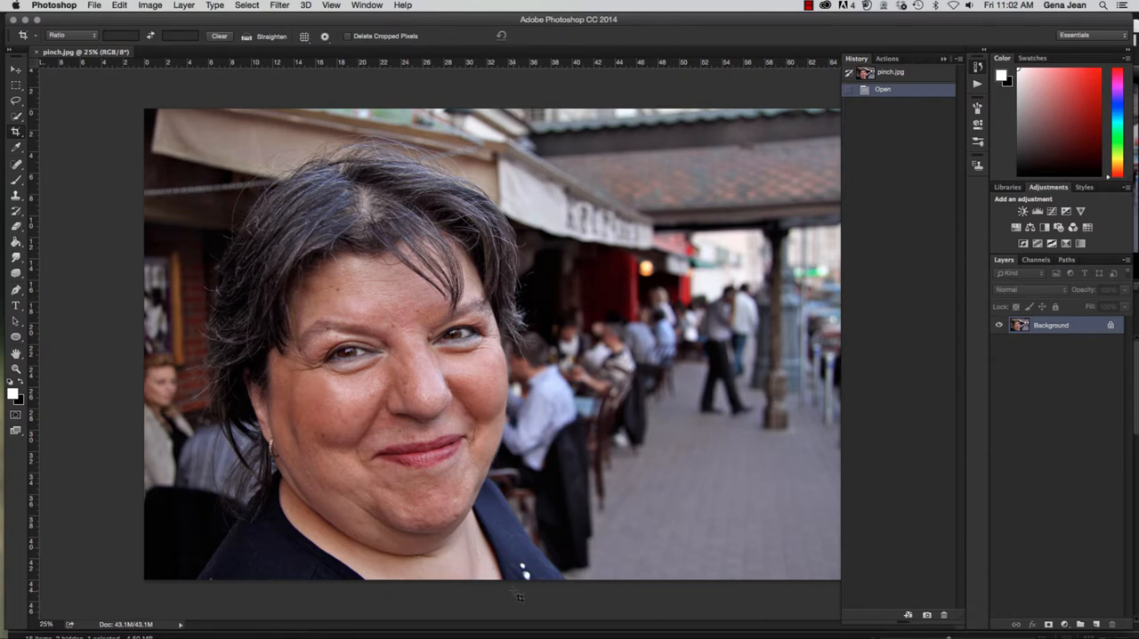
pyautogui.moveTo(499, 590)
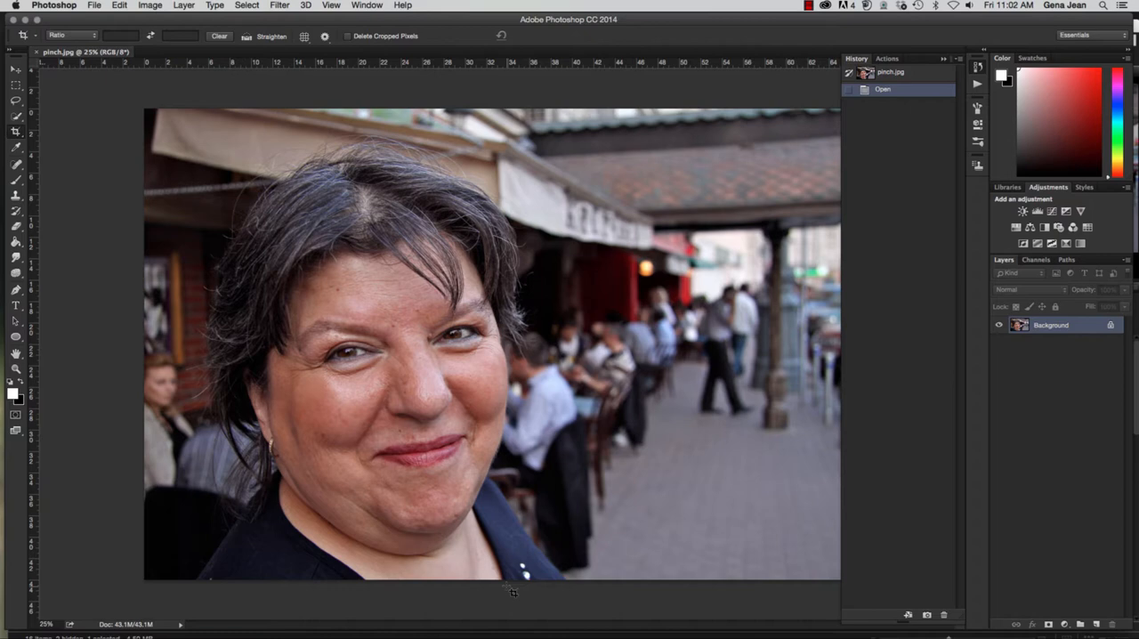
pyautogui.moveTo(505, 608)
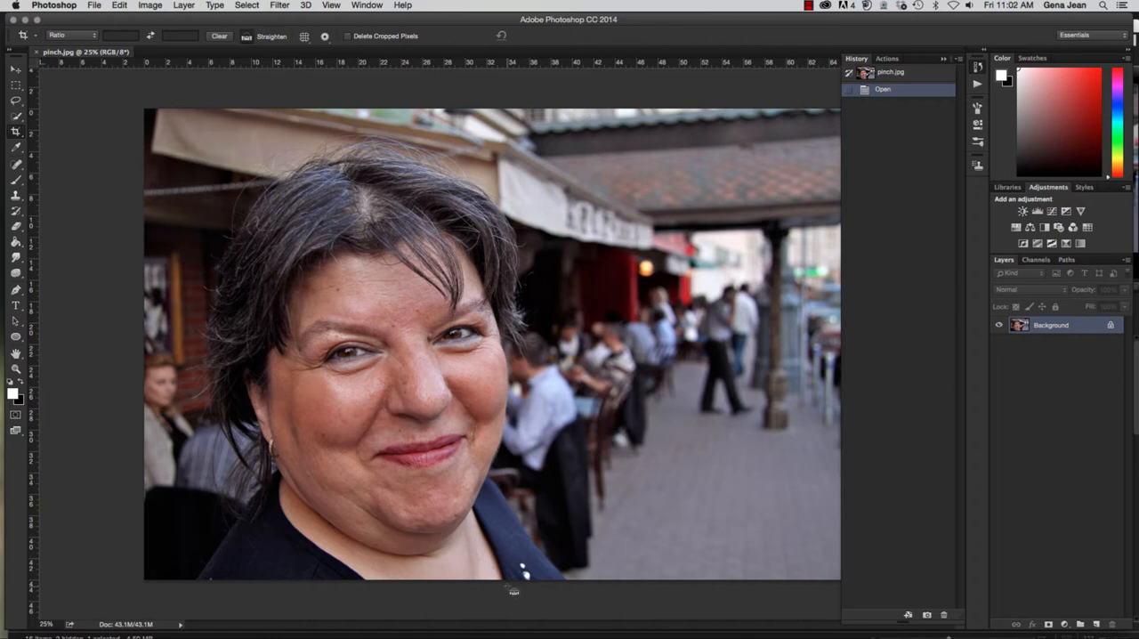
# Duplicate the Background layer with Cmd+J to create Layer 1.
pyautogui.press('cmd+j')
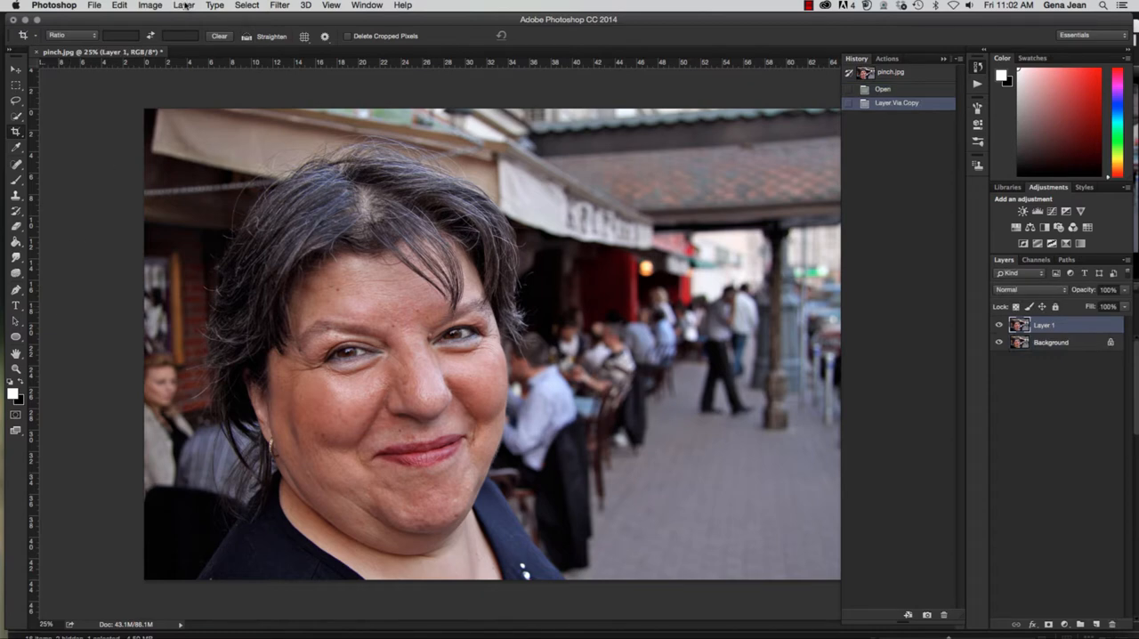
pyautogui.click(281, 5)
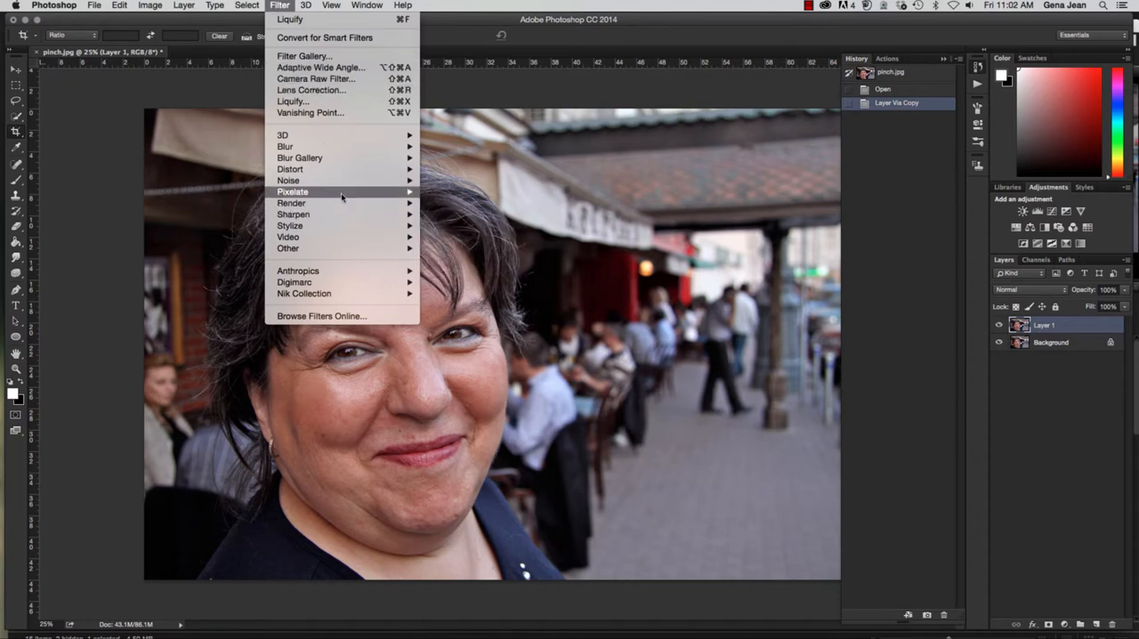
pyautogui.moveTo(291, 169)
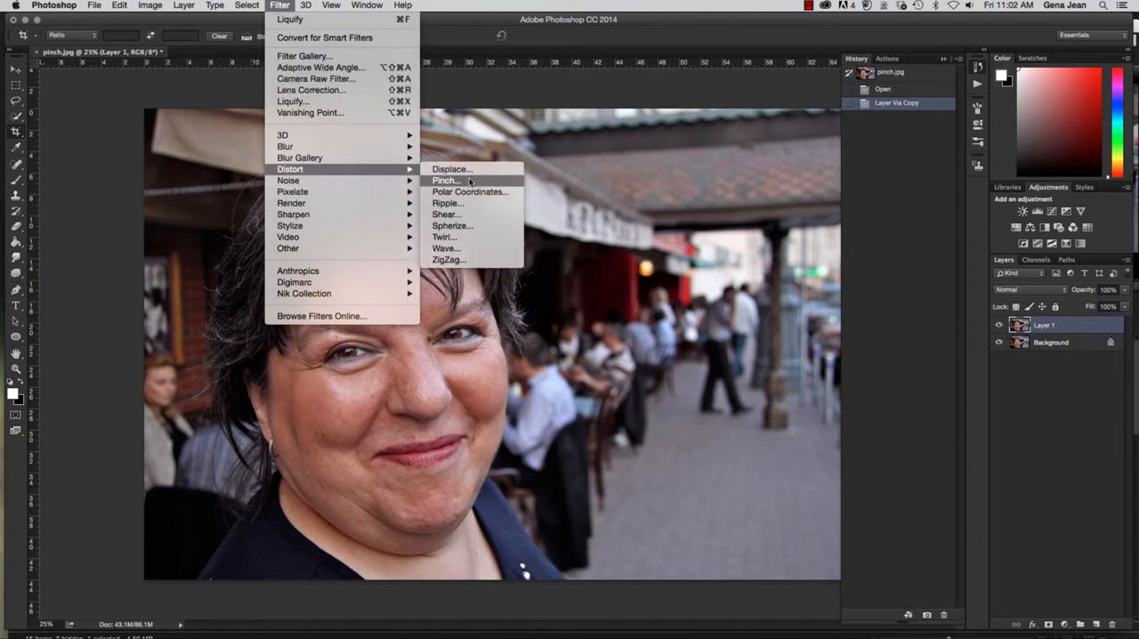
pyautogui.click(440, 180)
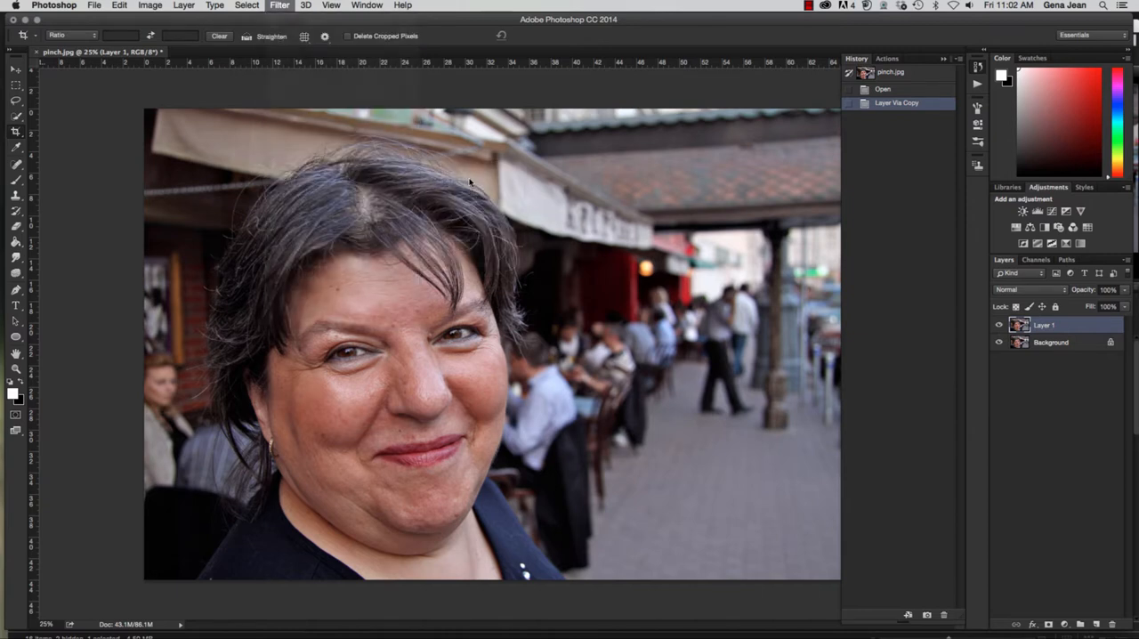
pyautogui.click(279, 5)
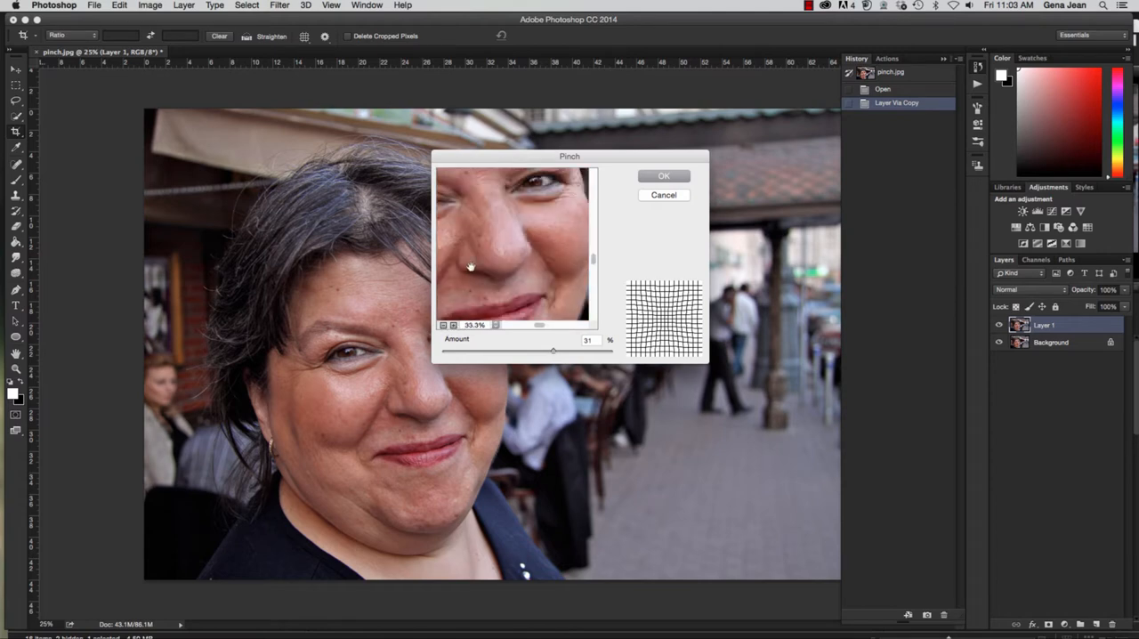
pyautogui.moveTo(471, 267); pyautogui.dragTo(561, 205)
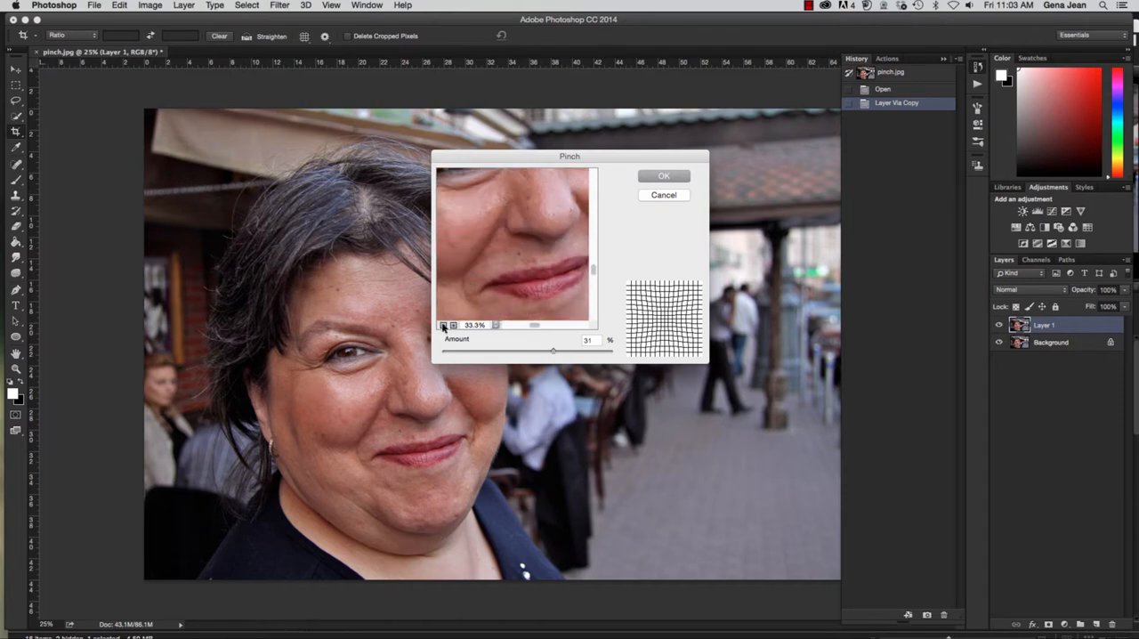
pyautogui.moveTo(552, 350); pyautogui.dragTo(571, 351)
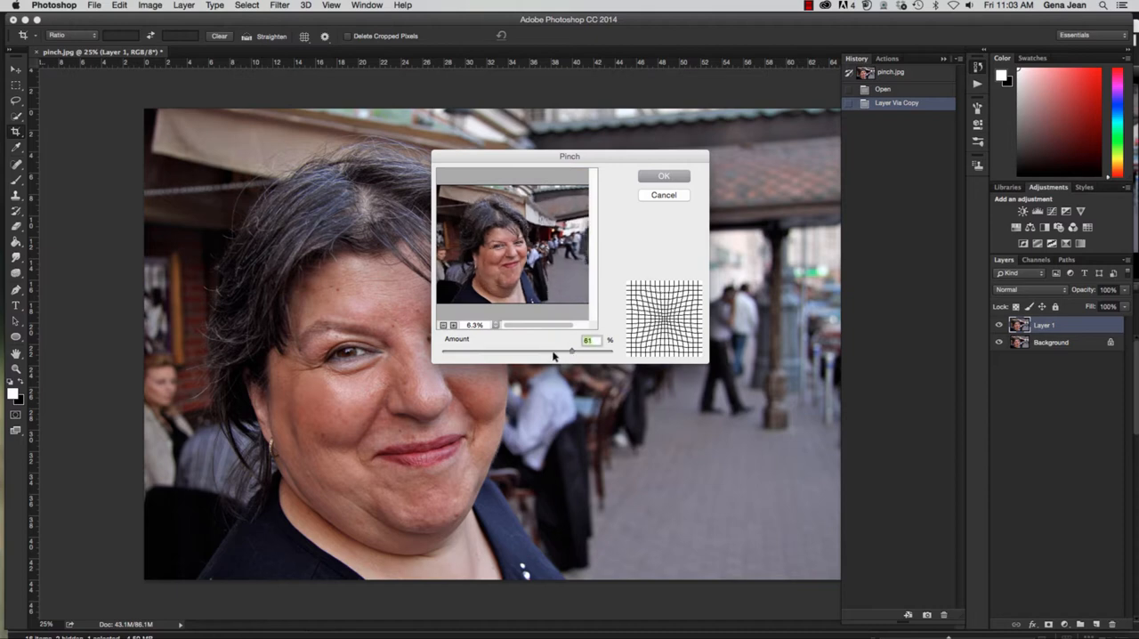
pyautogui.moveTo(571, 351); pyautogui.dragTo(536, 352)
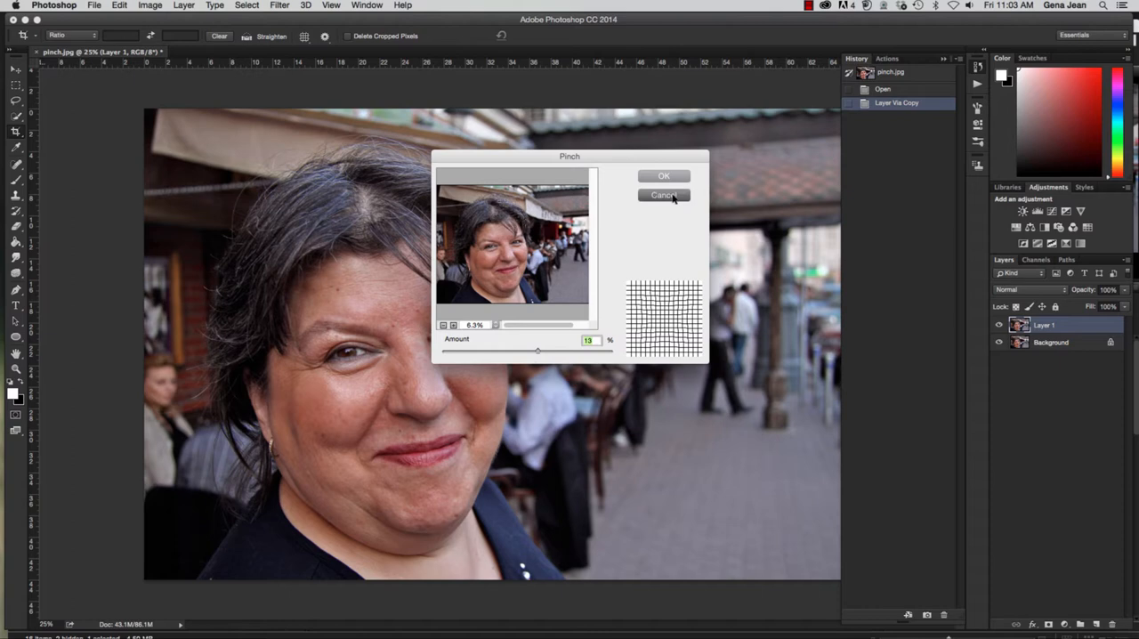
pyautogui.click(664, 195)
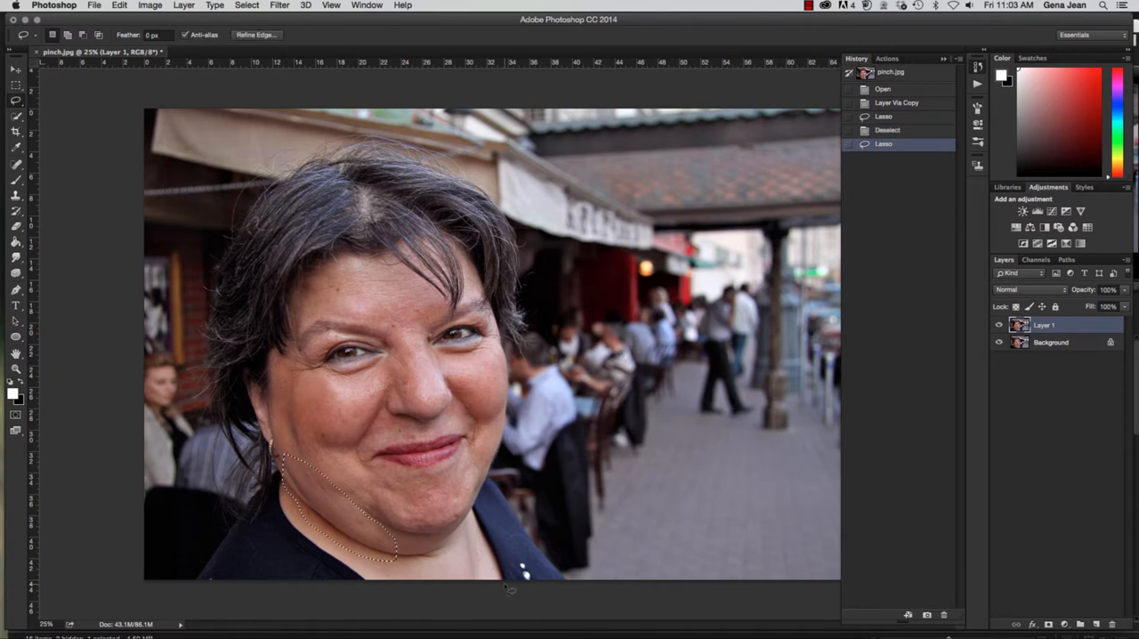
# Bring up the Filter menu while the chin and jawline lasso selection stays active.
pyautogui.click(283, 4)
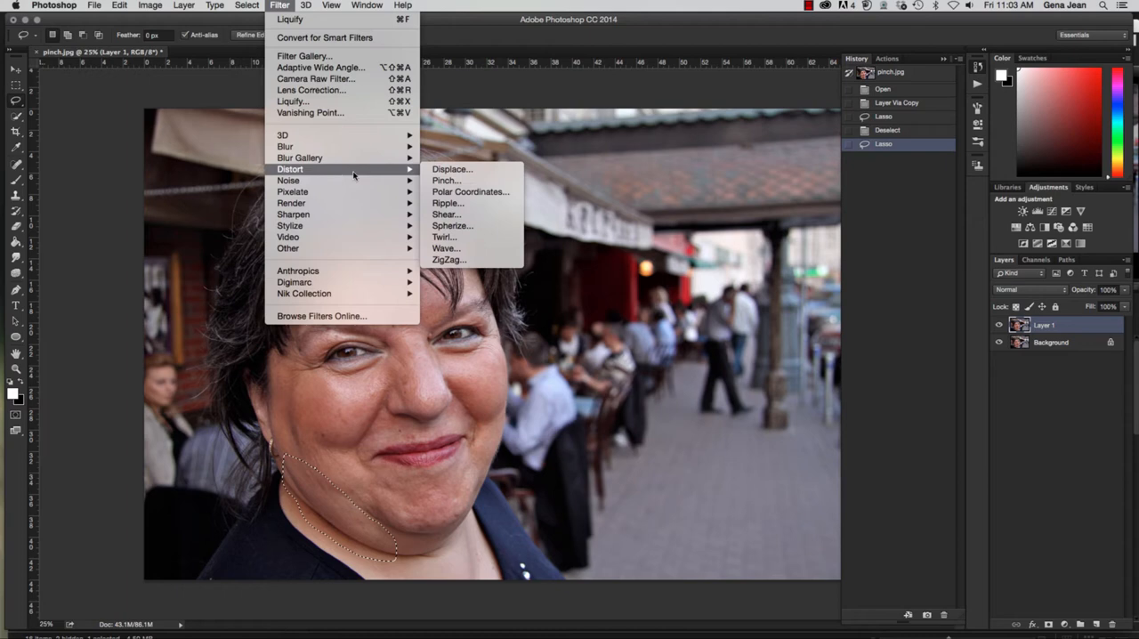
# Apply Distort > Pinch at 40% amount to the chin and jaw selection.
pyautogui.click(446, 180)
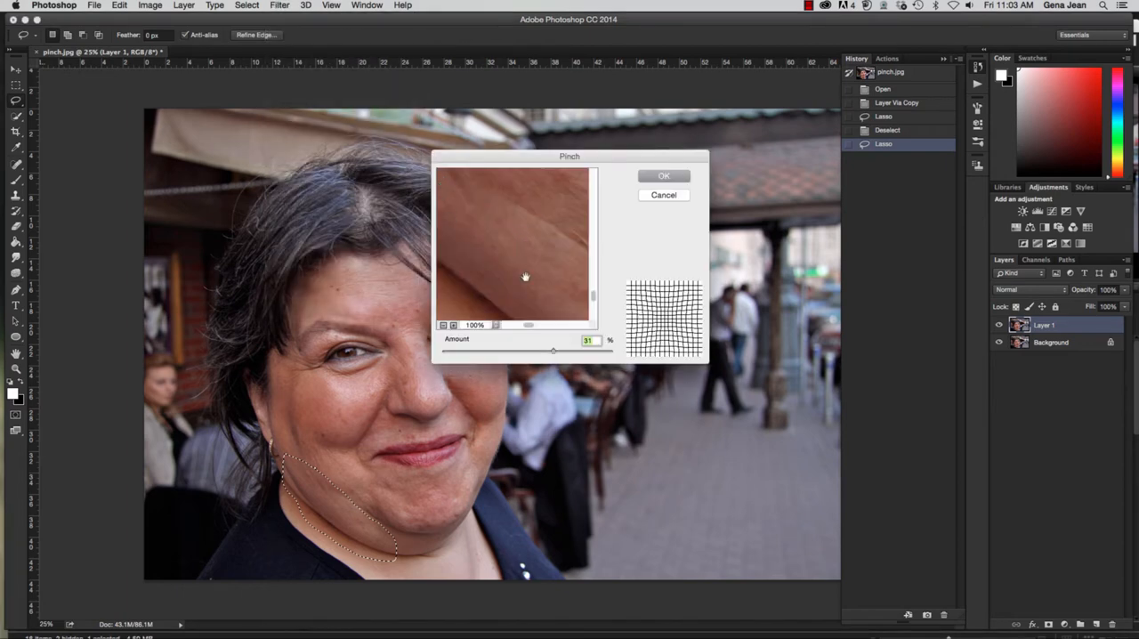
pyautogui.click(444, 325)
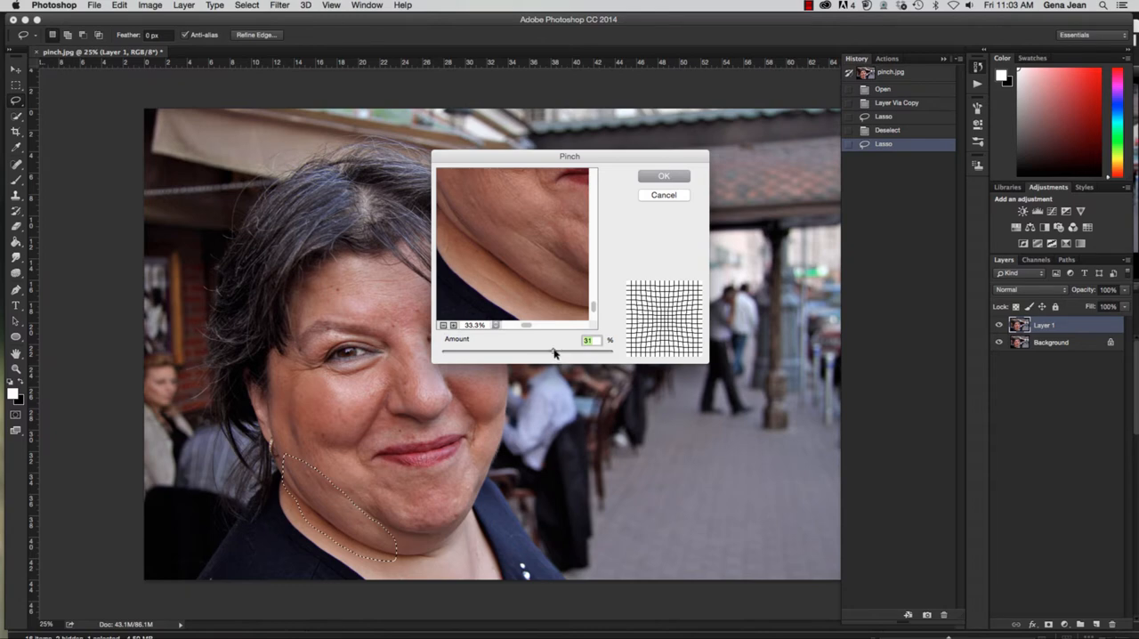
pyautogui.moveTo(554, 354); pyautogui.dragTo(526, 353)
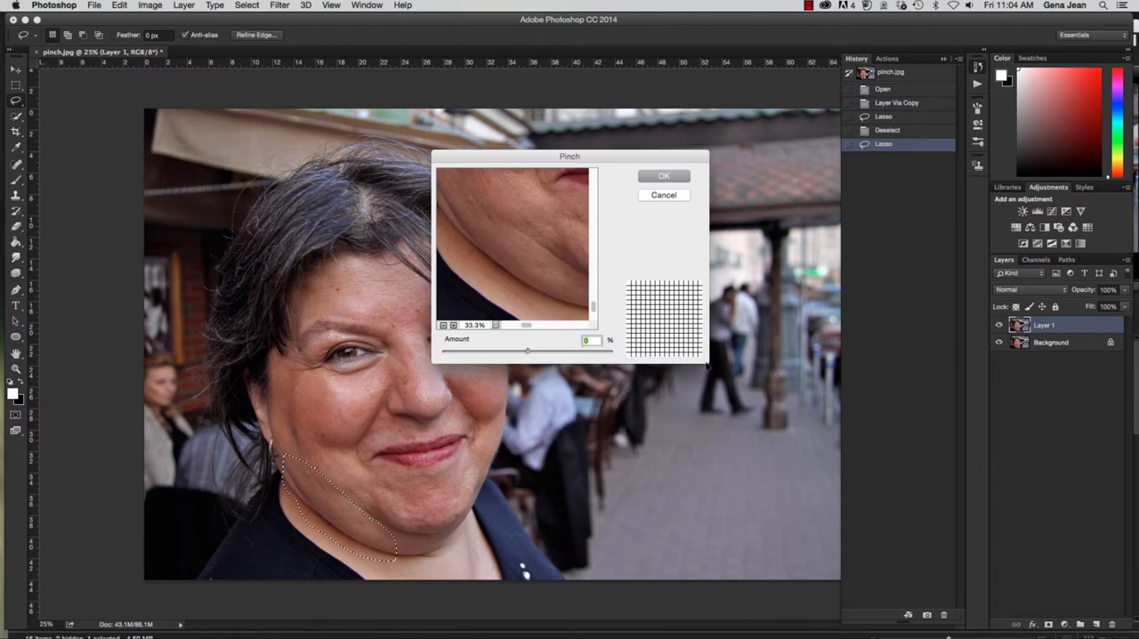
pyautogui.moveTo(530, 355)
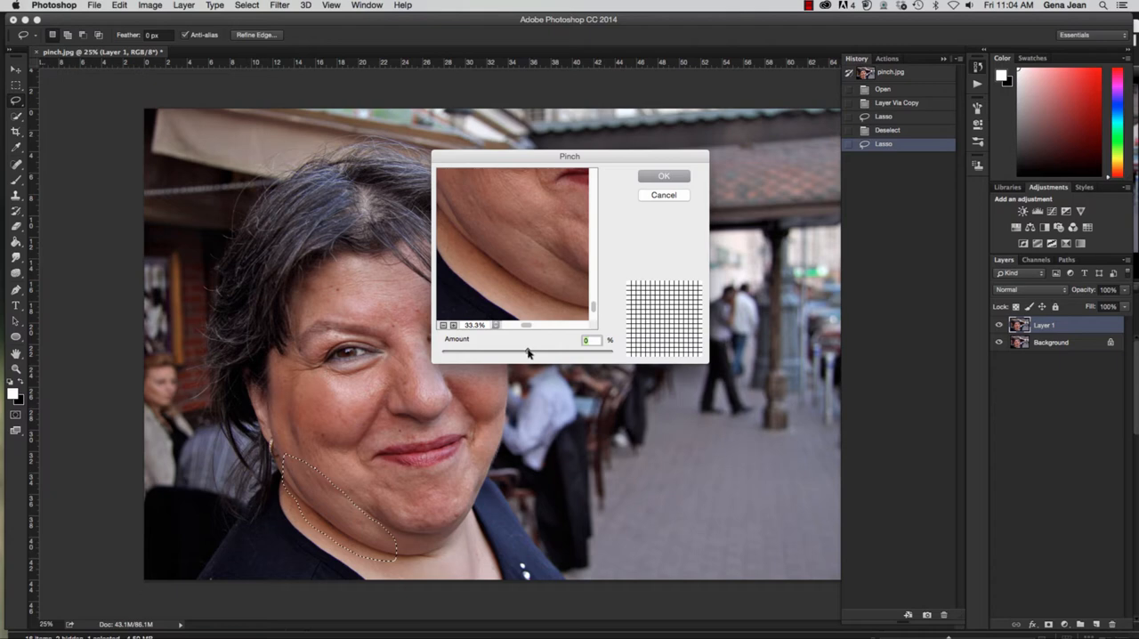
pyautogui.moveTo(528, 353); pyautogui.dragTo(545, 354)
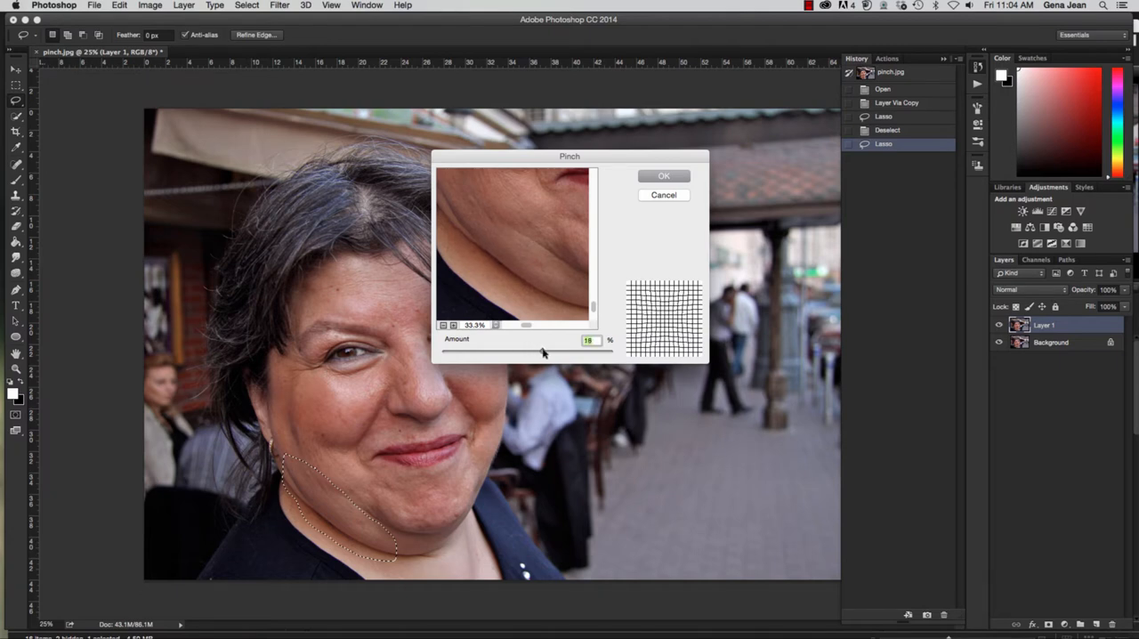
pyautogui.moveTo(543, 347); pyautogui.dragTo(558, 347)
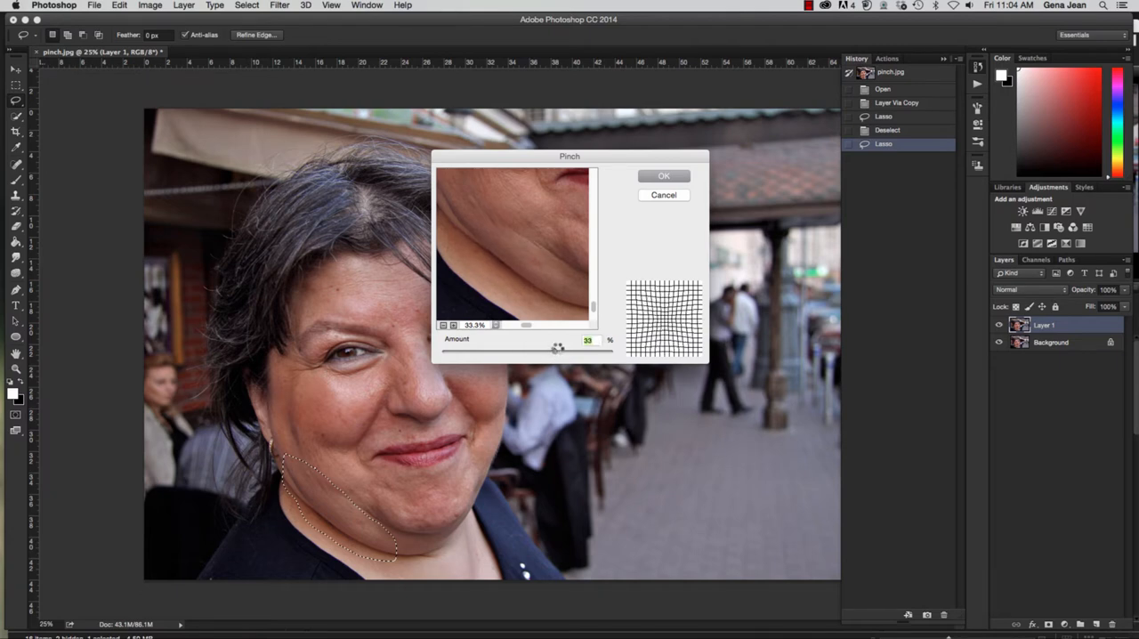
pyautogui.moveTo(557, 347); pyautogui.dragTo(570, 347)
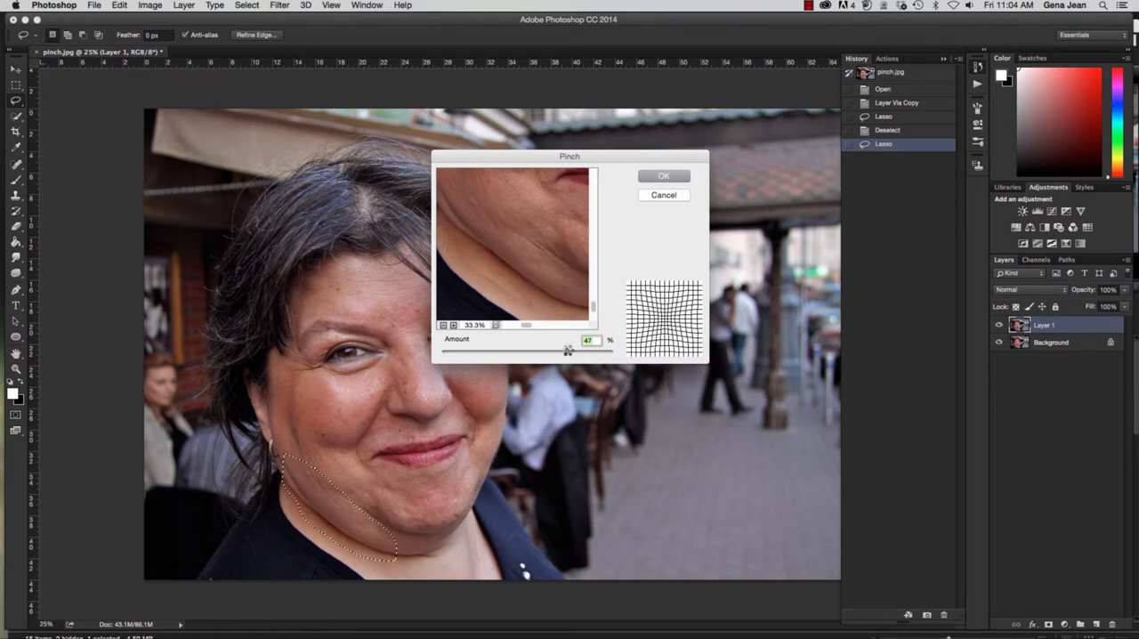
pyautogui.moveTo(568, 347); pyautogui.dragTo(578, 347)
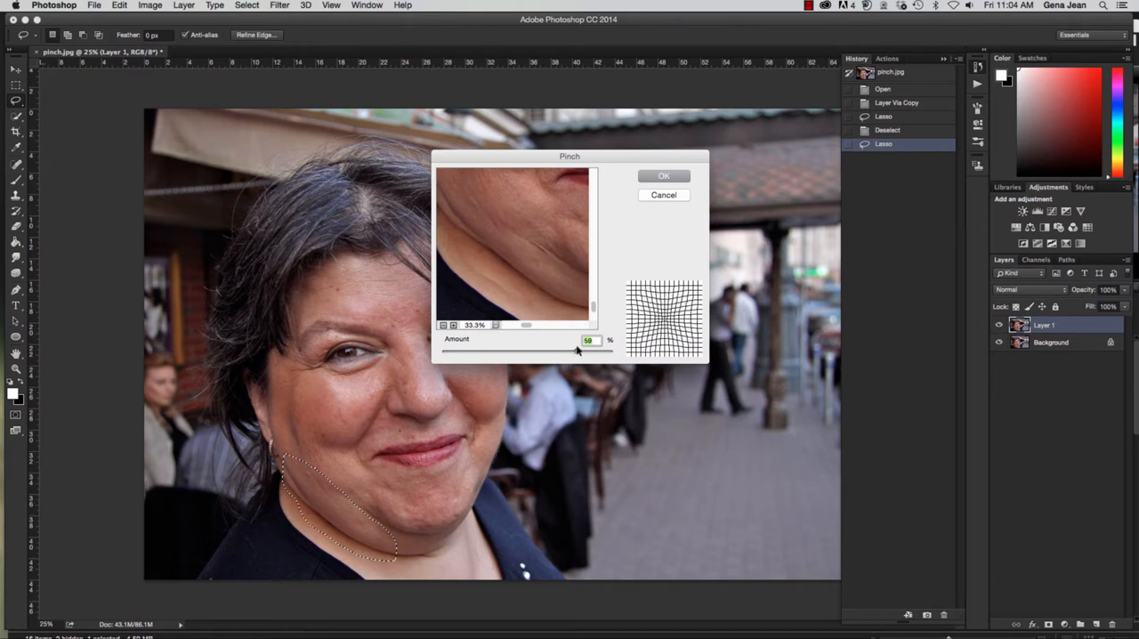
pyautogui.moveTo(577, 347); pyautogui.dragTo(564, 347)
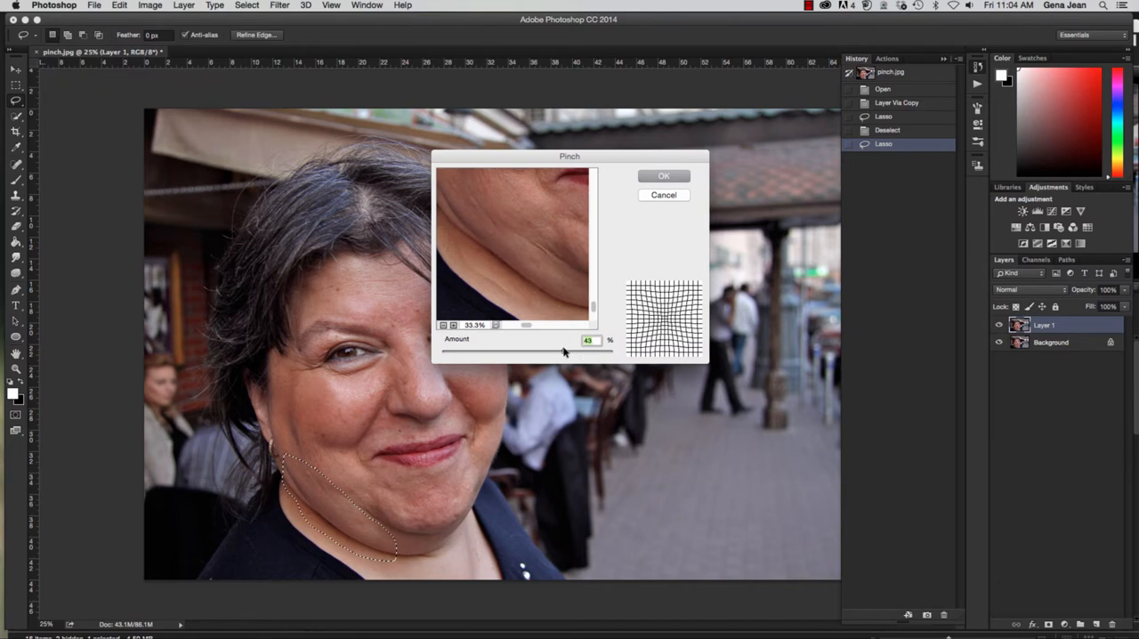
pyautogui.moveTo(565, 352); pyautogui.dragTo(560, 352)
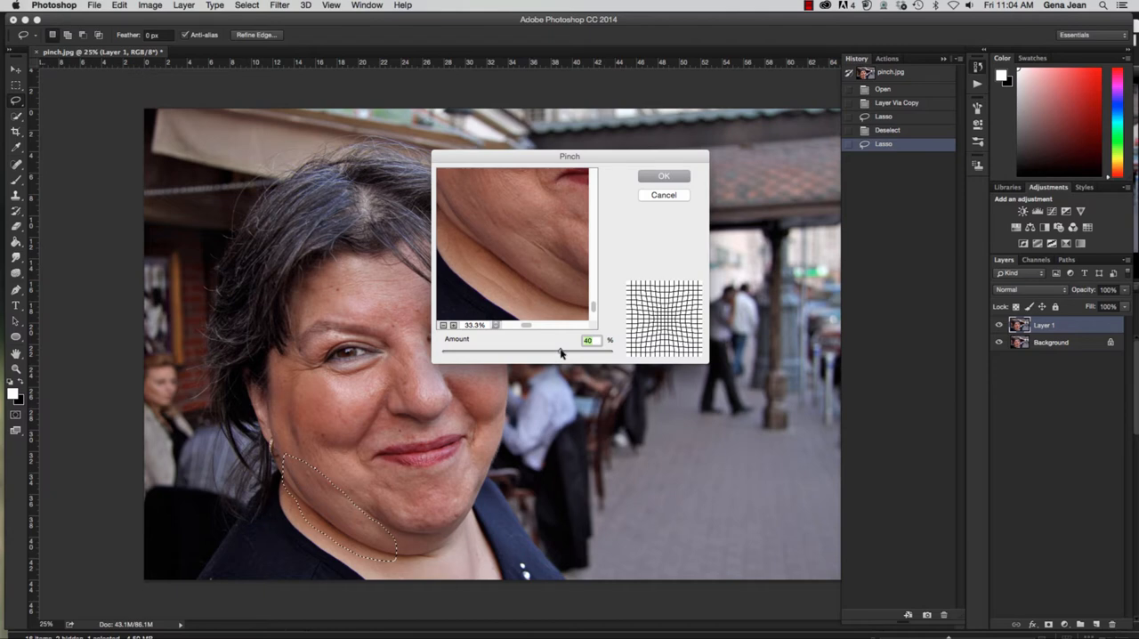
pyautogui.click(663, 175)
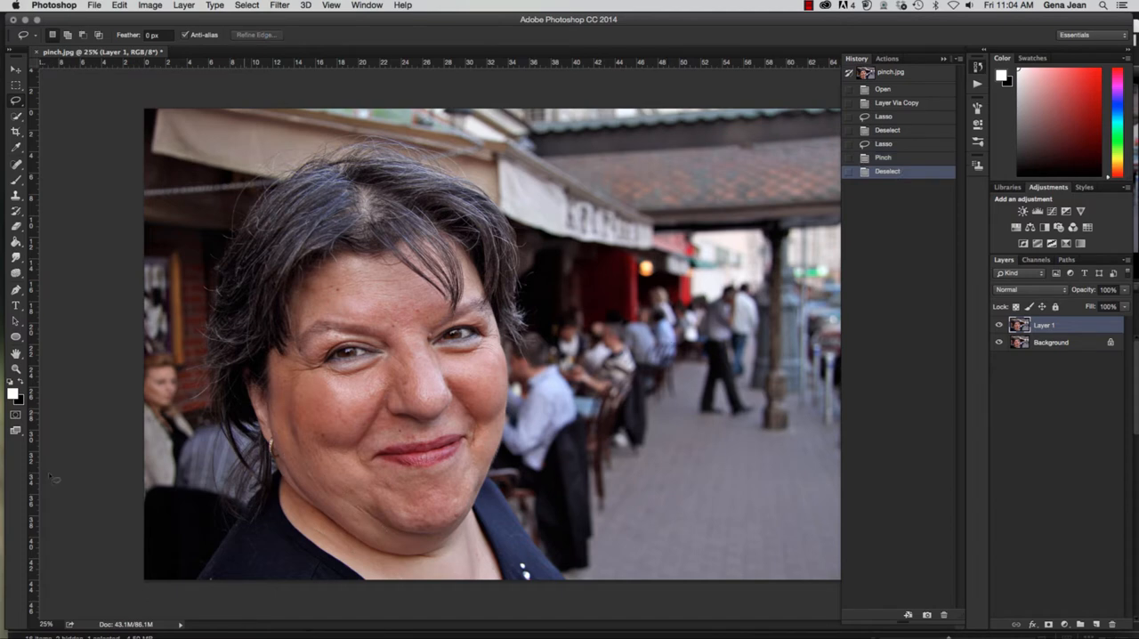
pyautogui.moveTo(339, 561)
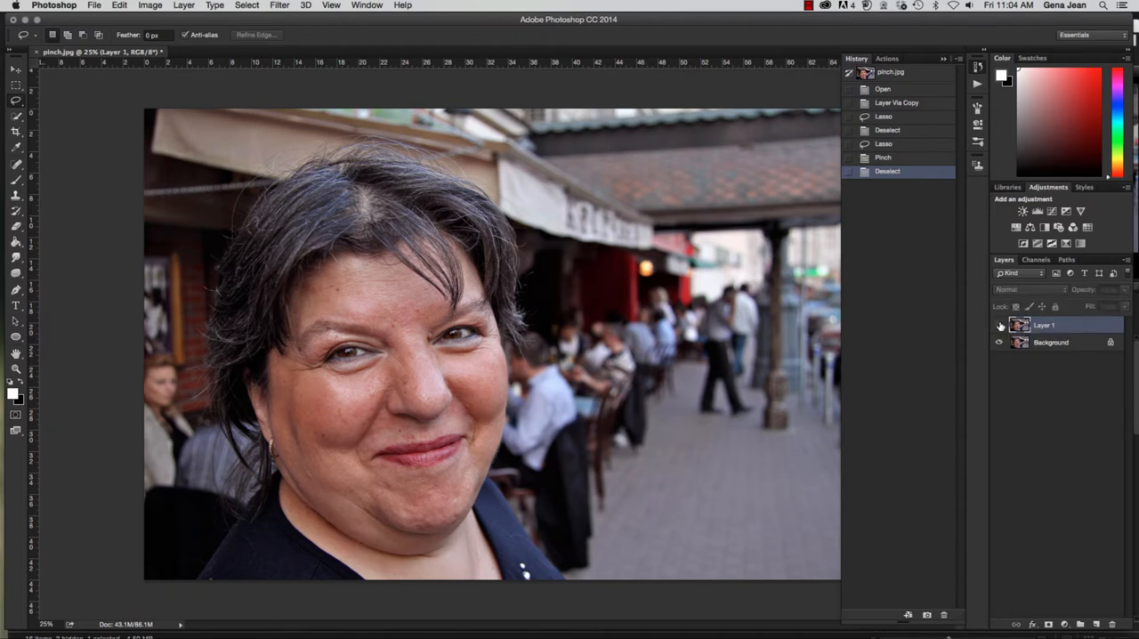
# Lasso the lower chin and reapply the Pinch filter from the Filter menu.
pyautogui.click(999, 325)
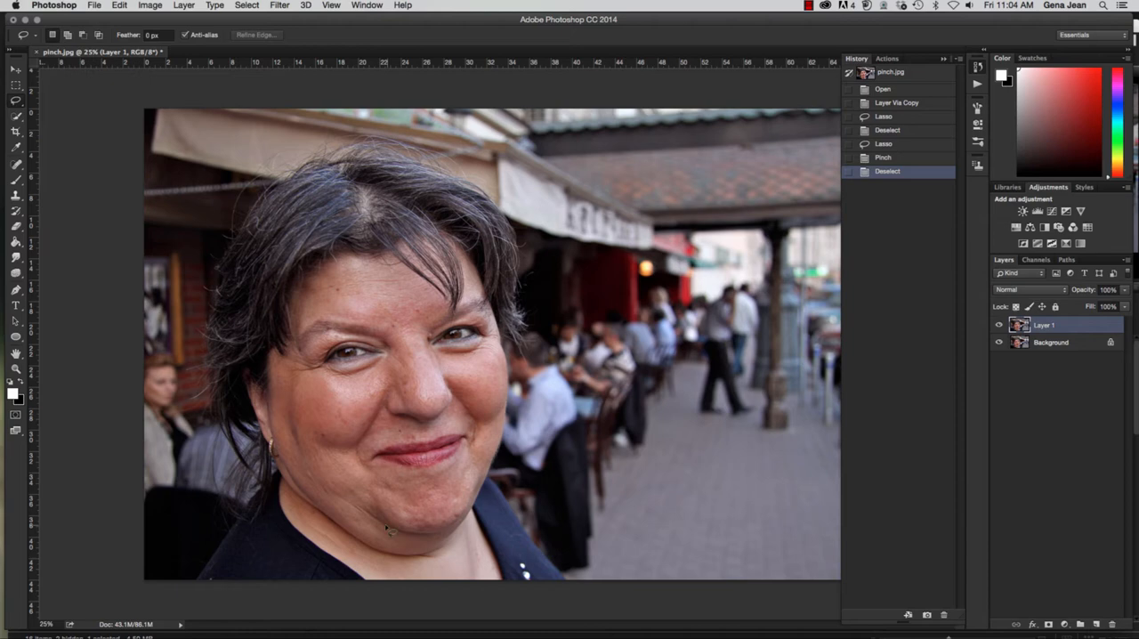
pyautogui.moveTo(329, 536)
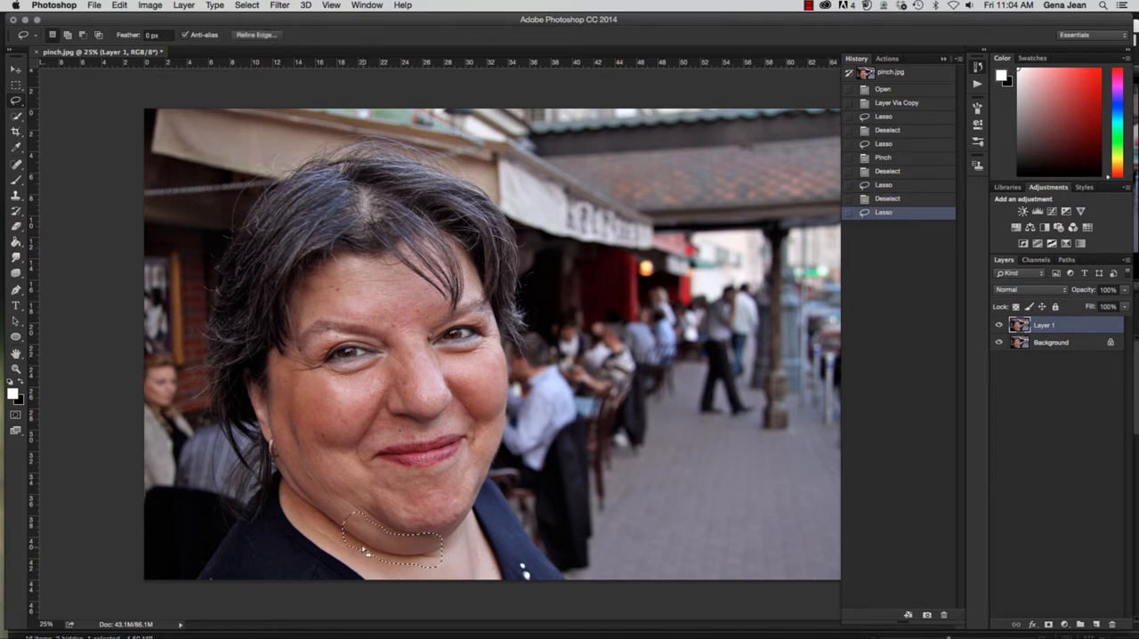
pyautogui.click(280, 5)
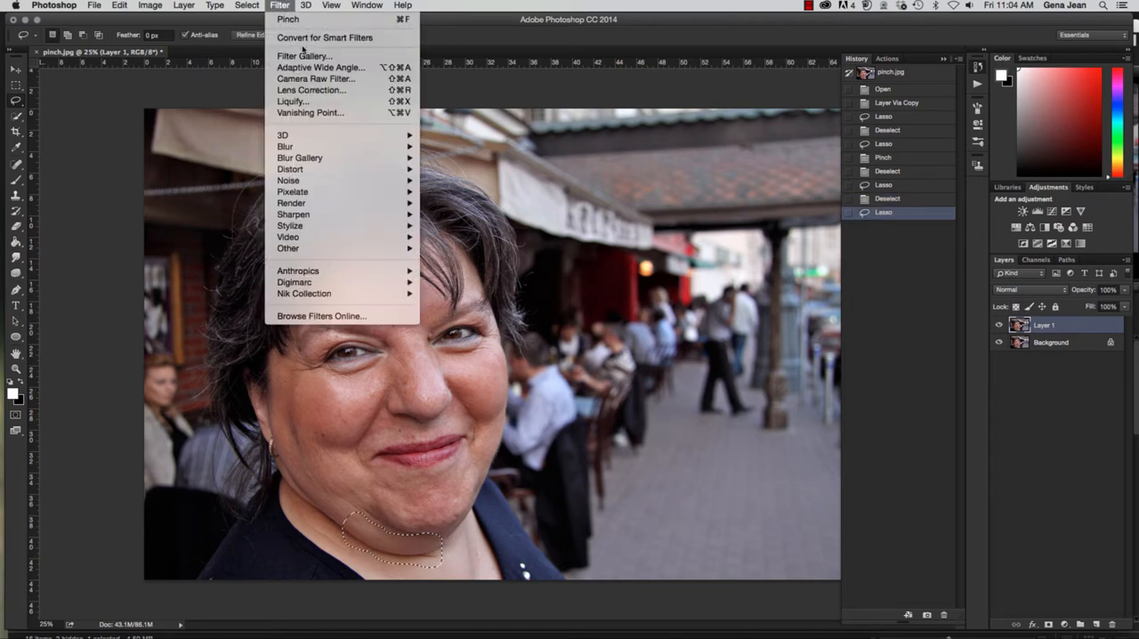
pyautogui.moveTo(297, 22)
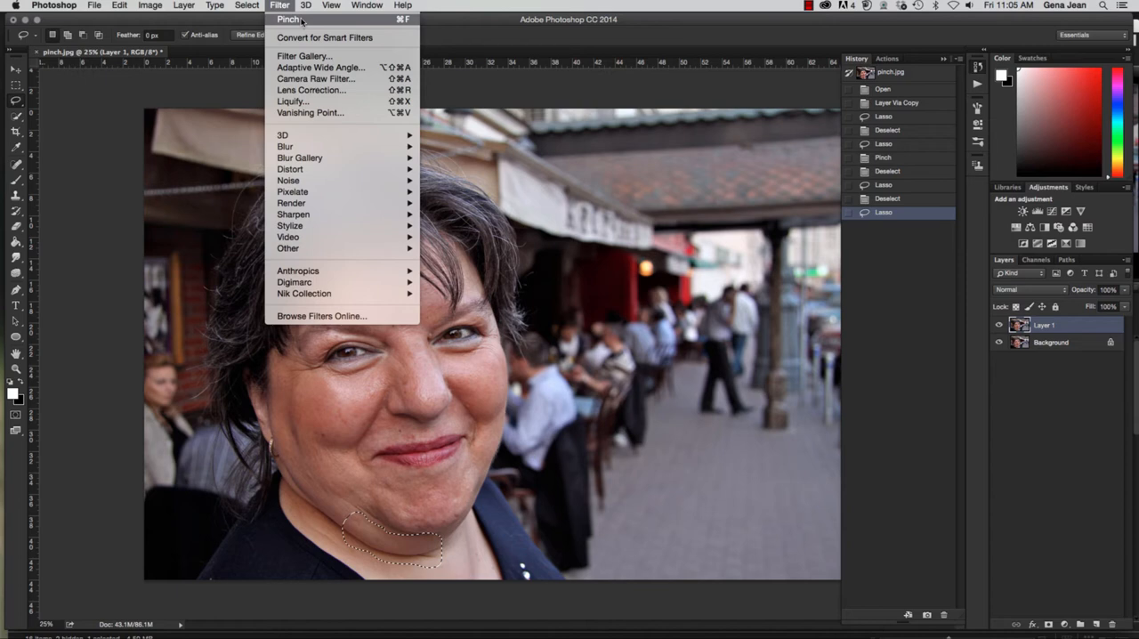
pyautogui.click(282, 6)
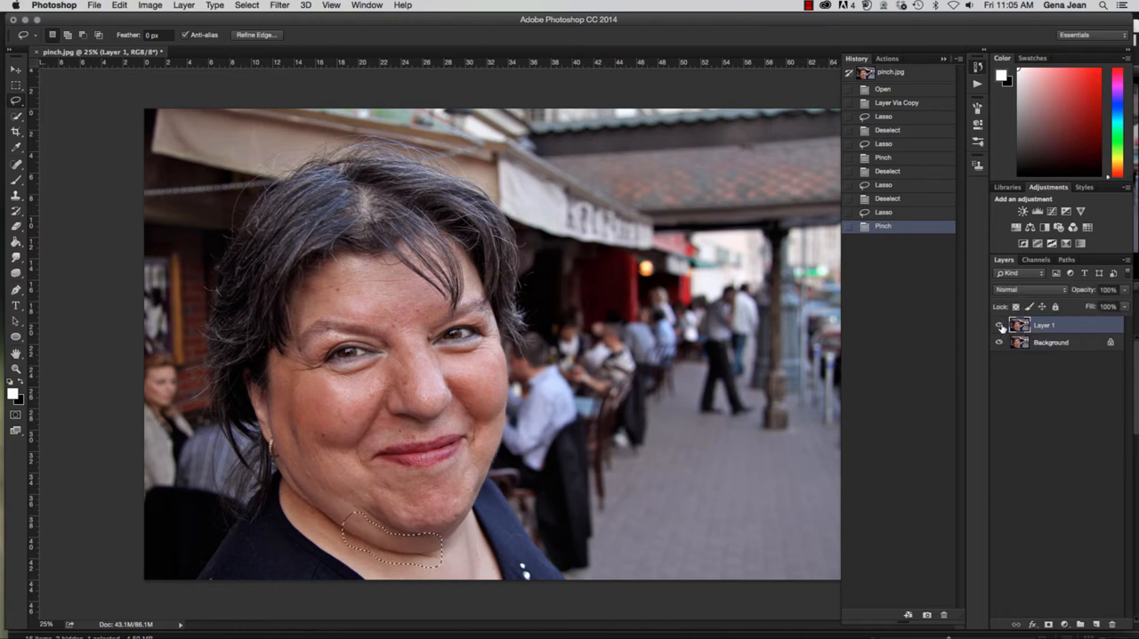
# Deselect with Cmd+D and duplicate Layer 1 into Layer 1 copy.
pyautogui.press('cmd+d')
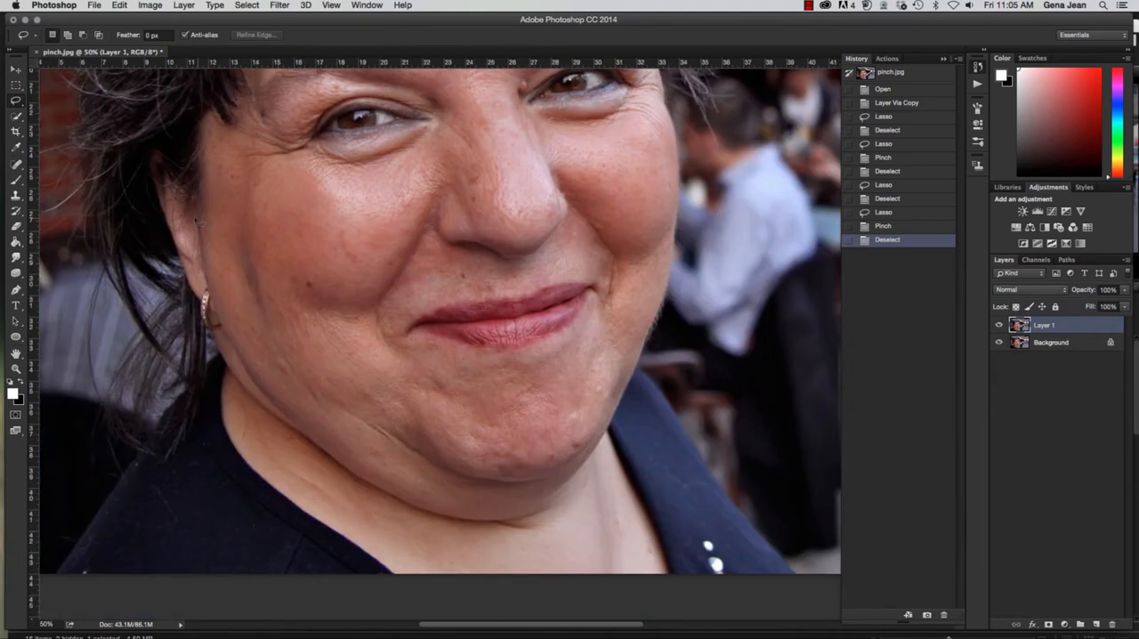
pyautogui.moveTo(68, 205)
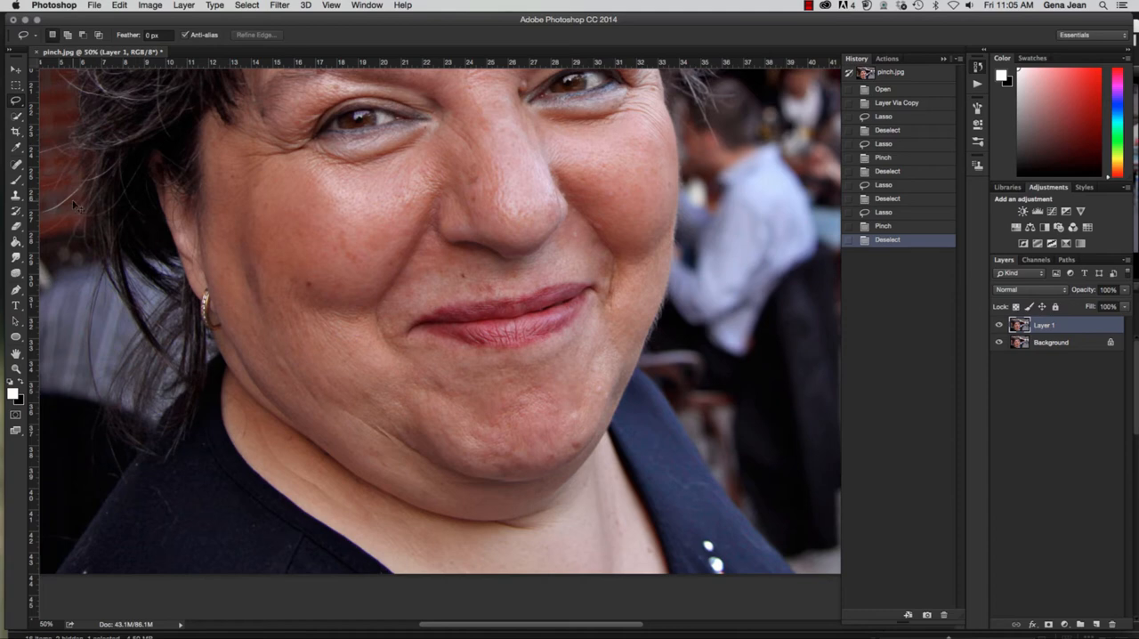
pyautogui.press('cmd+j')
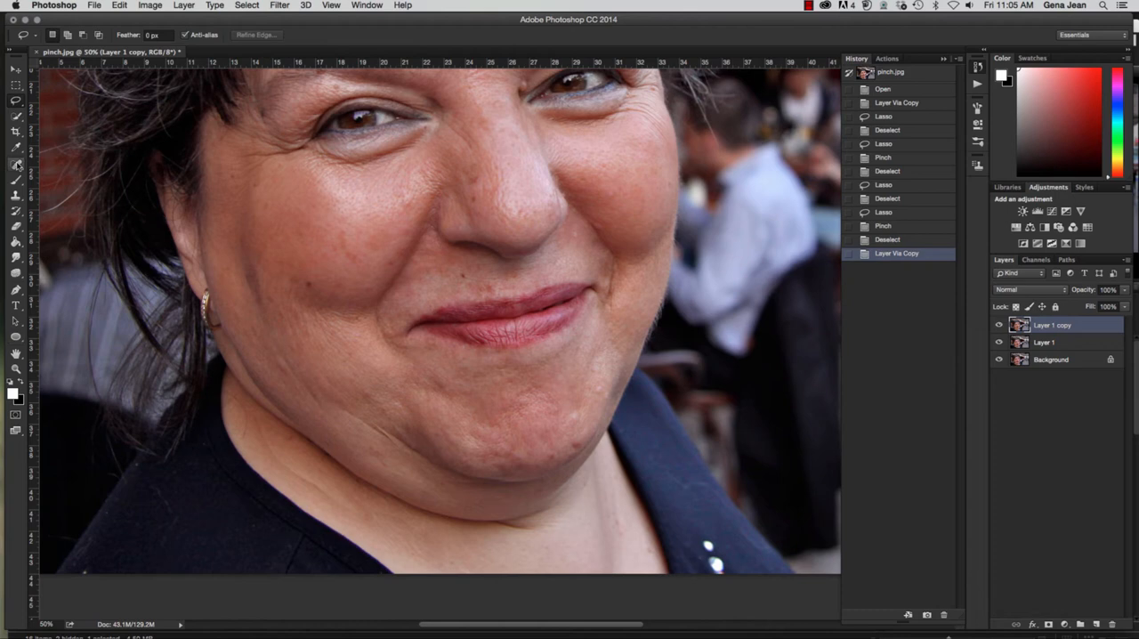
# Spot-heal blemishes along the chin seam on Layer 1 copy.
pyautogui.click(16, 166)
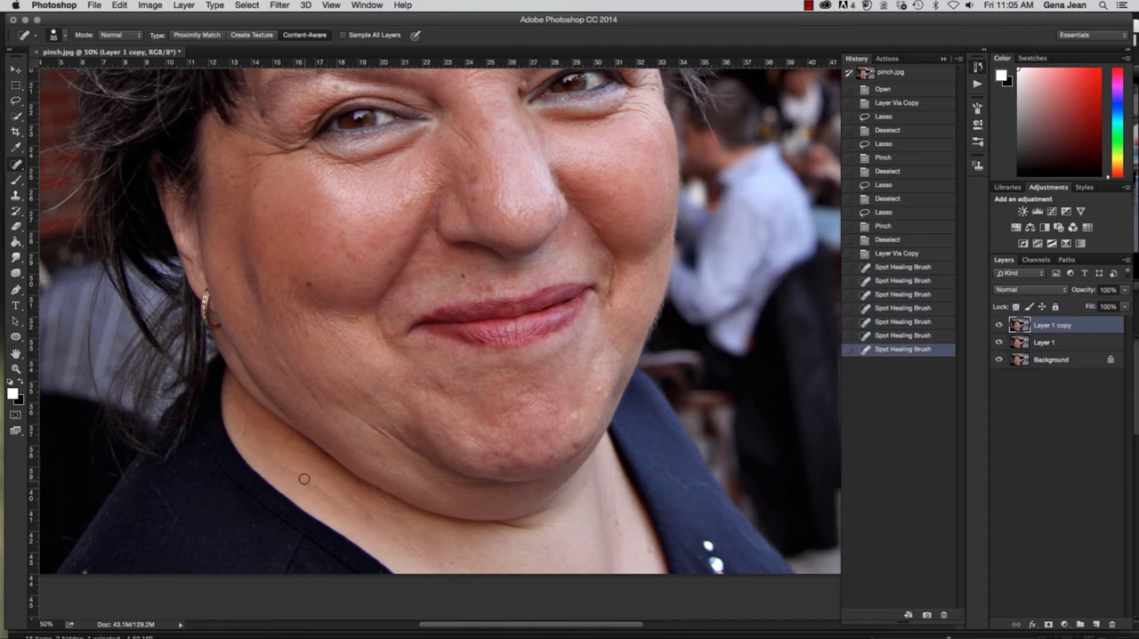
pyautogui.click(286, 466)
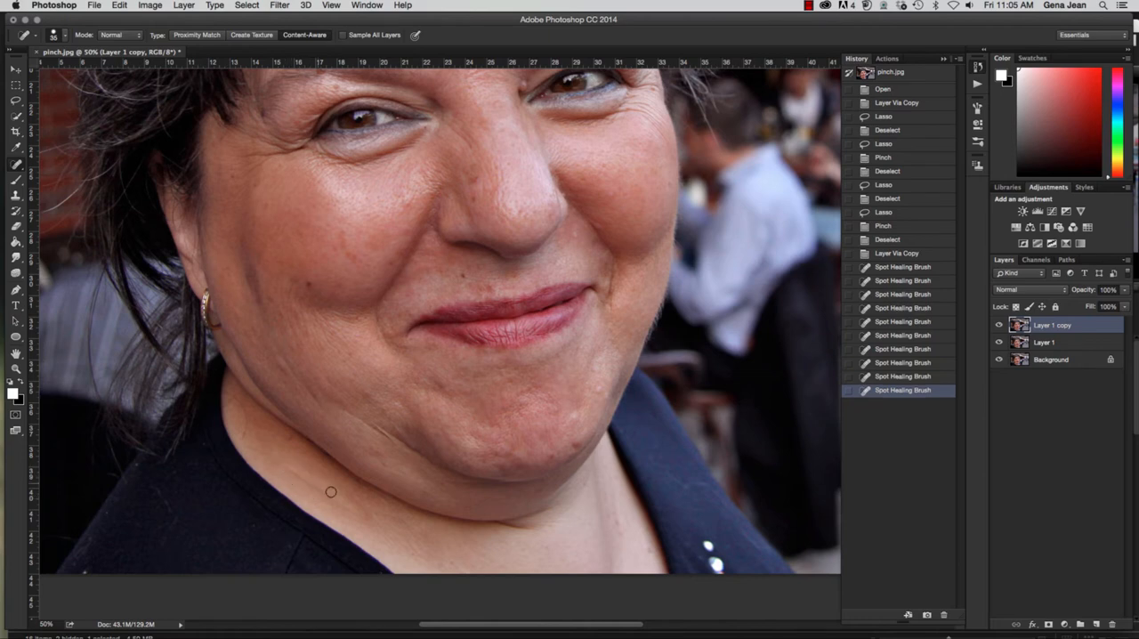
pyautogui.moveTo(15, 169)
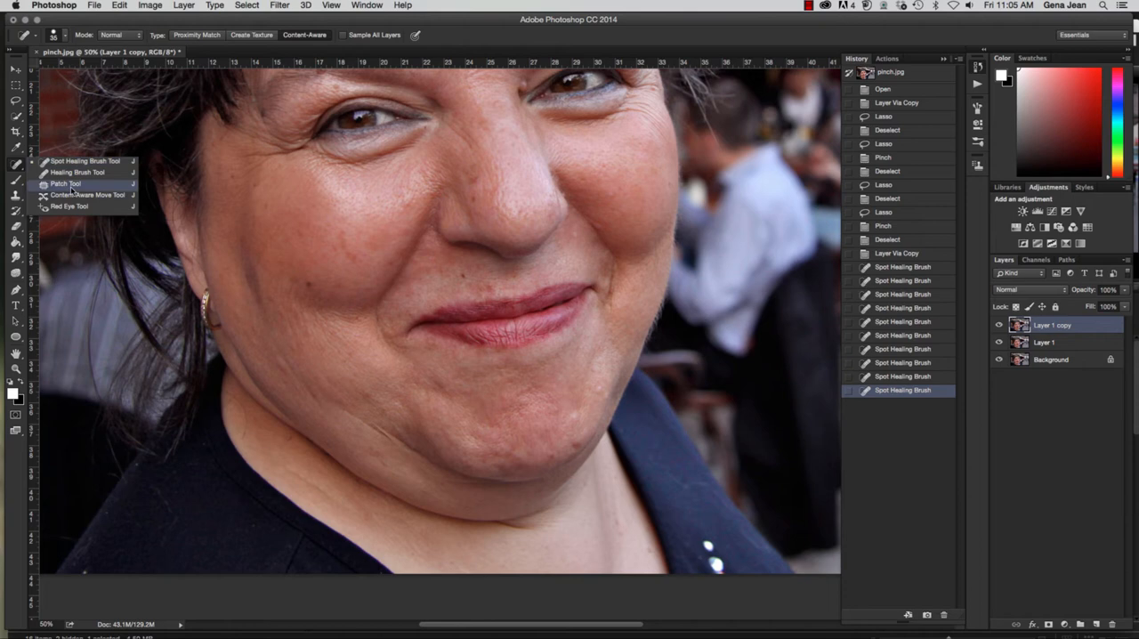
pyautogui.click(70, 185)
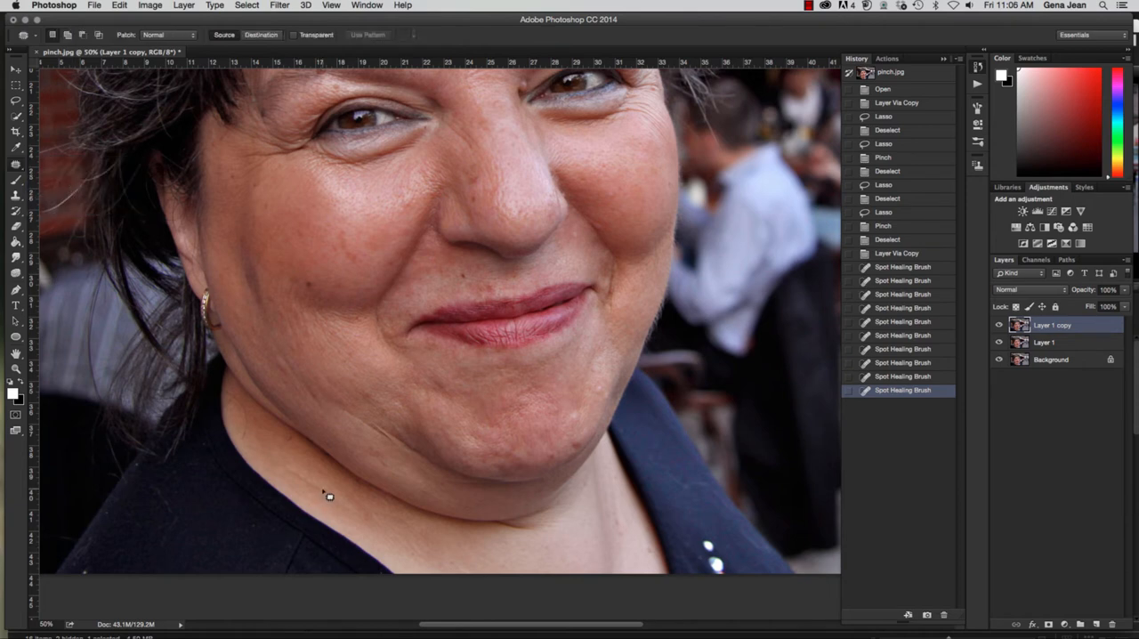
pyautogui.moveTo(290, 471)
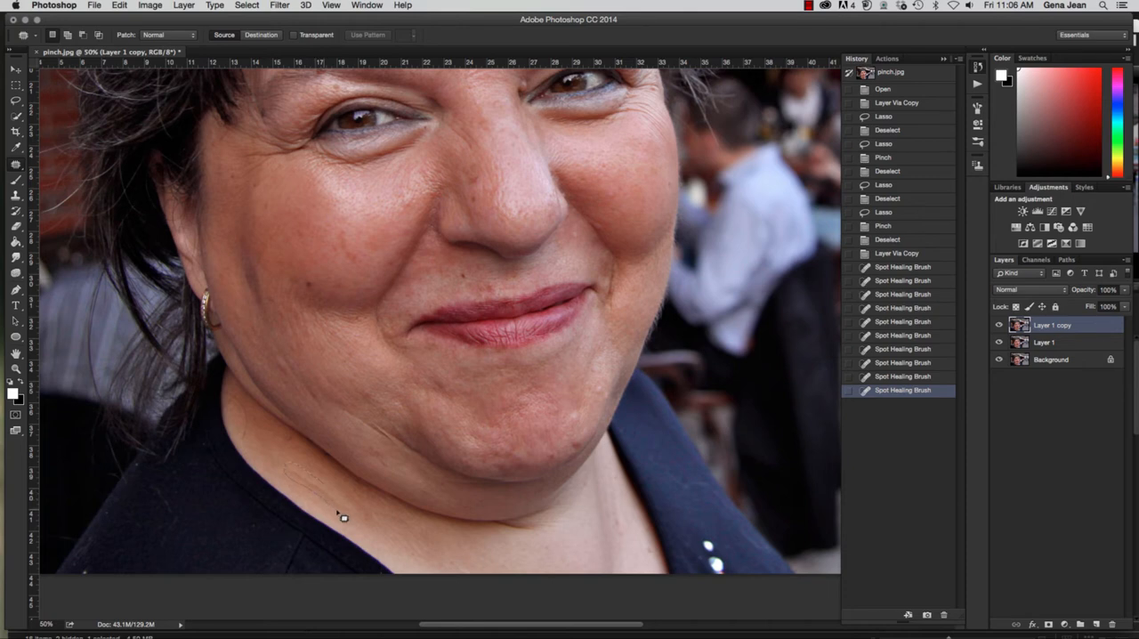
pyautogui.moveTo(321, 484)
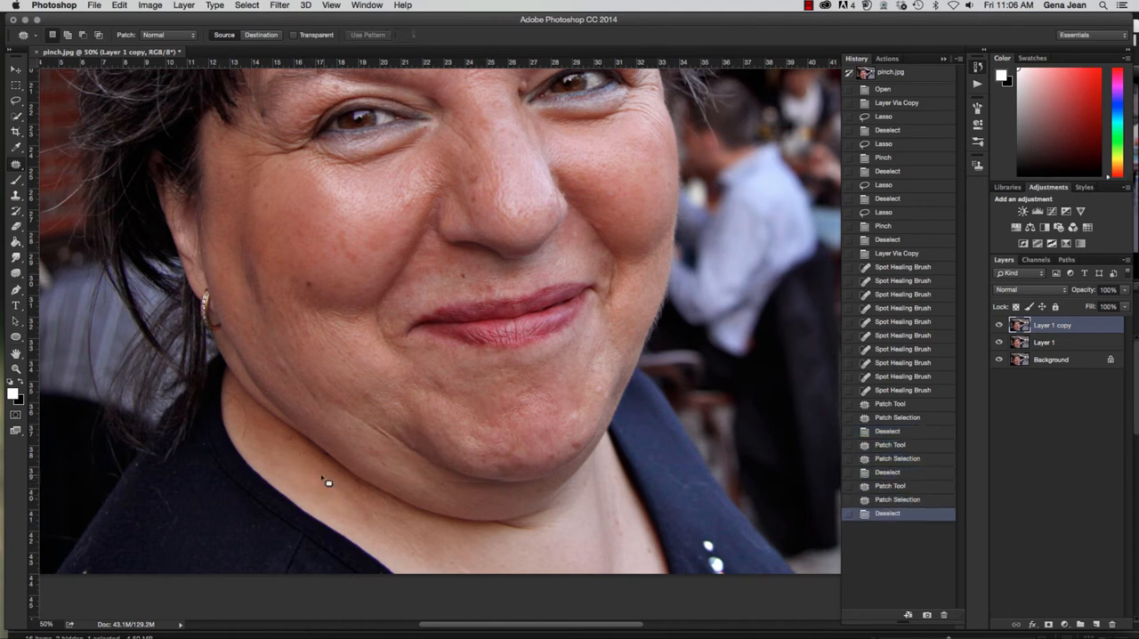
# Patch two seam marks under the jawline with neighbouring skin texture.
pyautogui.moveTo(325, 481); pyautogui.dragTo(351, 512)
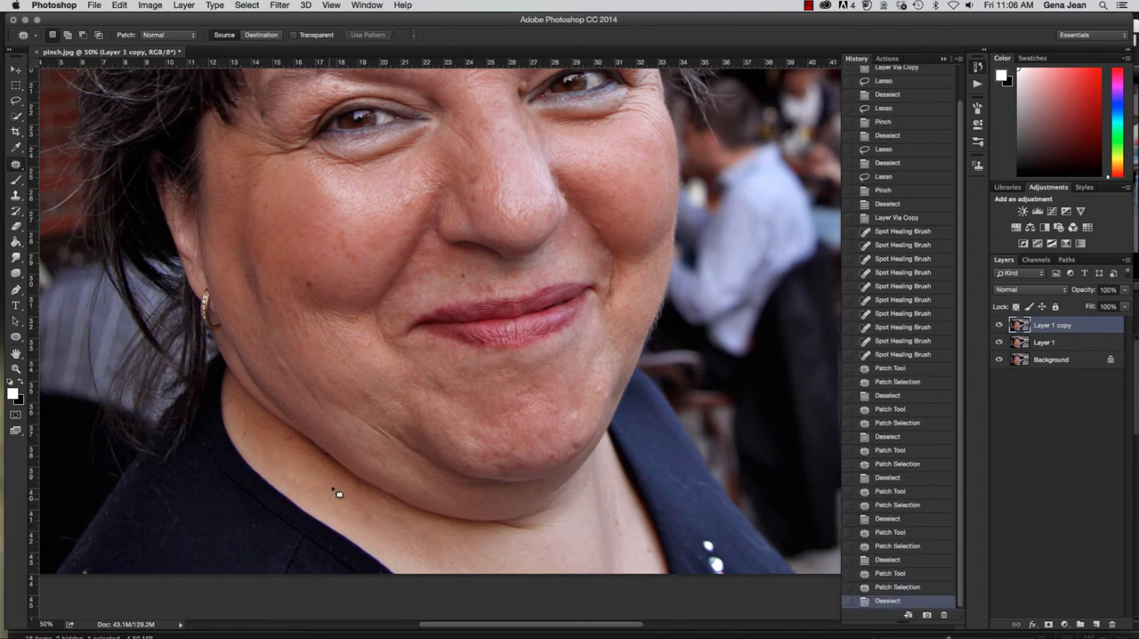
pyautogui.moveTo(321, 485); pyautogui.dragTo(338, 507)
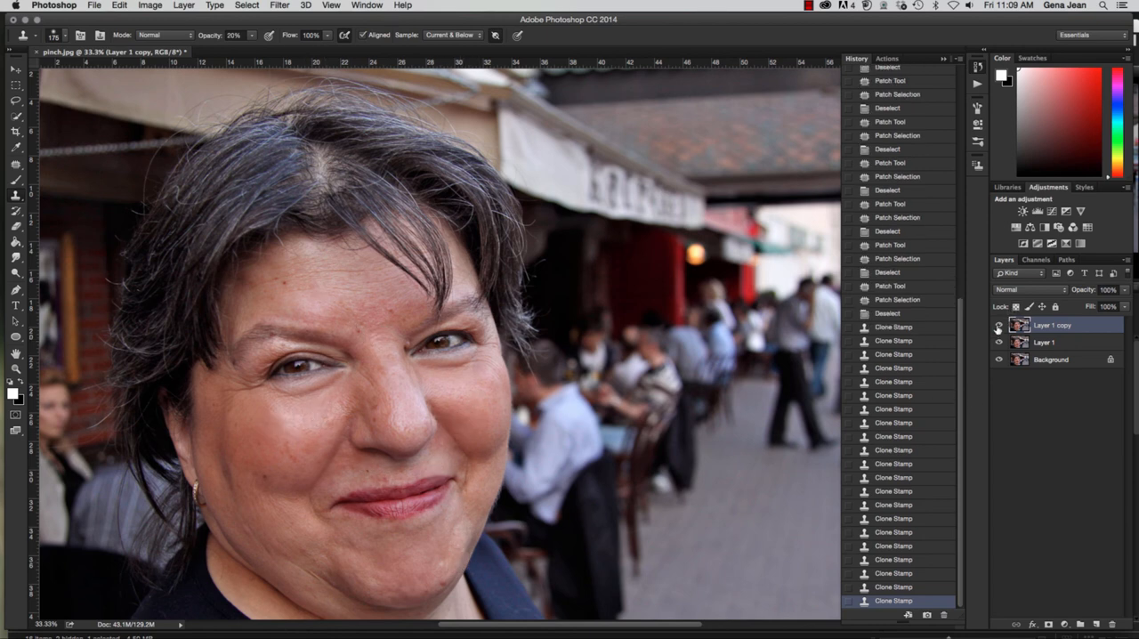
# Group Layer 1 and Layer 1 copy into a new group named Enhancements.
pyautogui.click(997, 326)
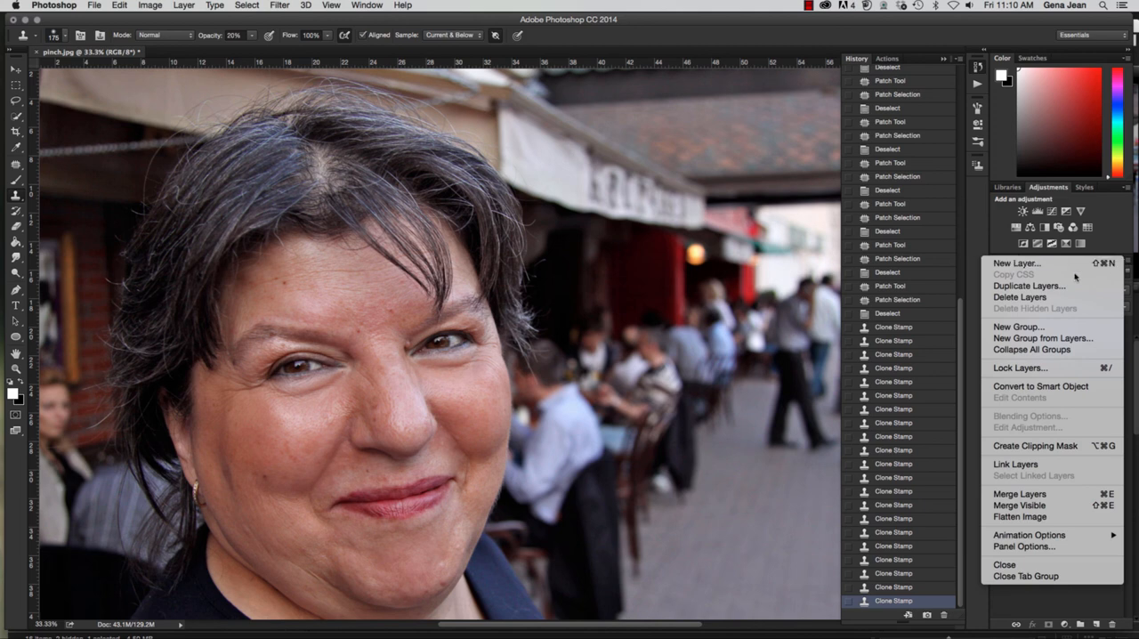
pyautogui.click(1032, 339)
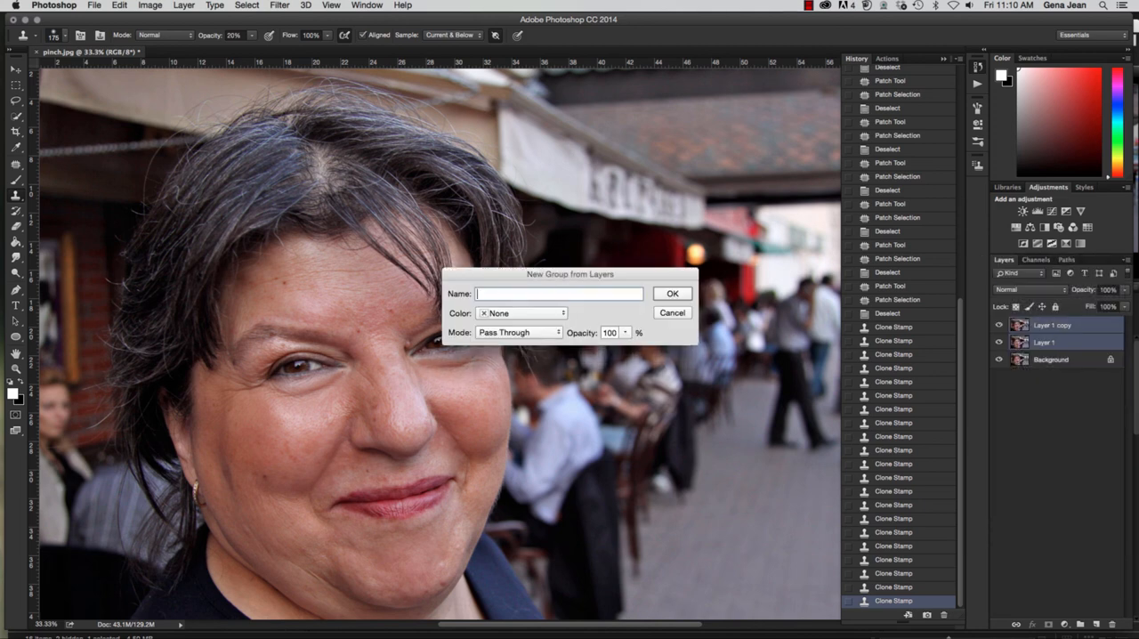
pyautogui.write('Enhanc')
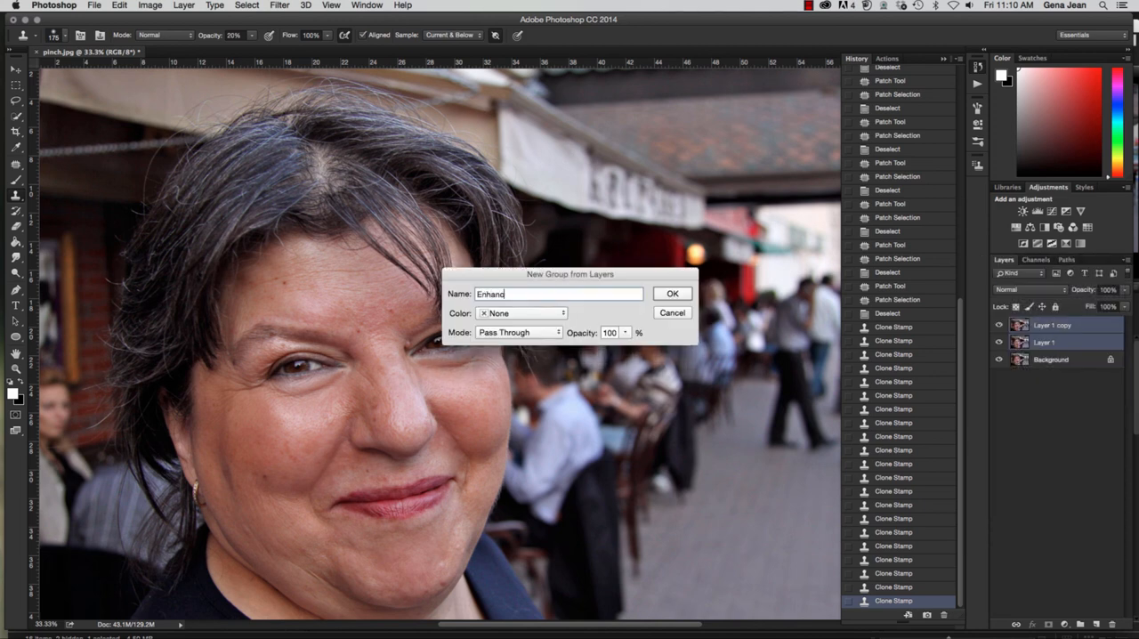
pyautogui.write('ements')
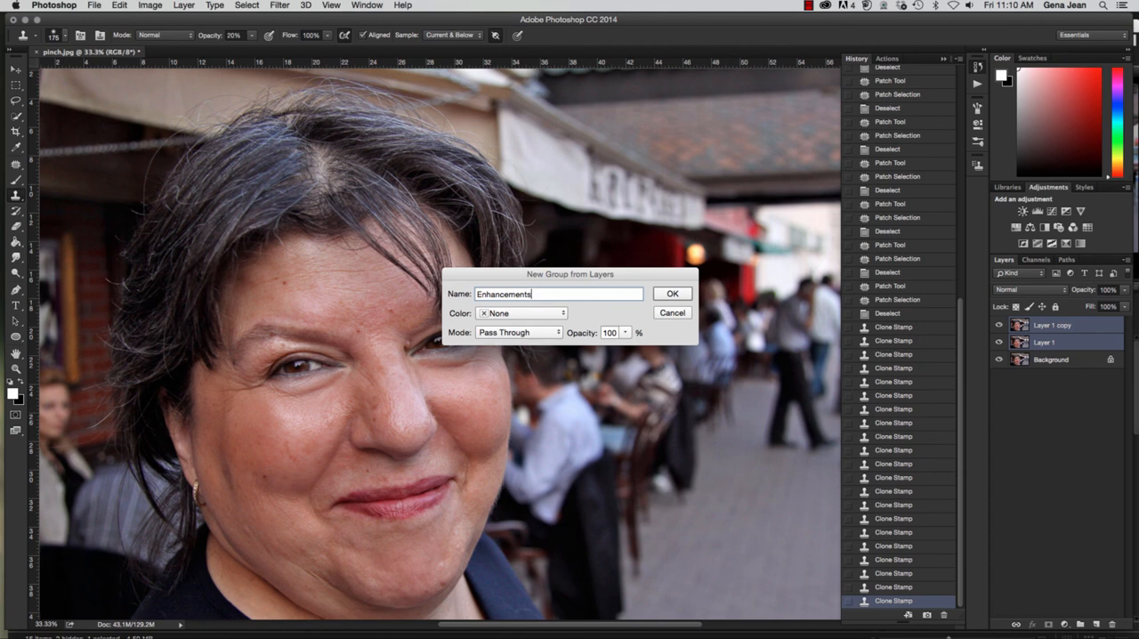
pyautogui.click(671, 293)
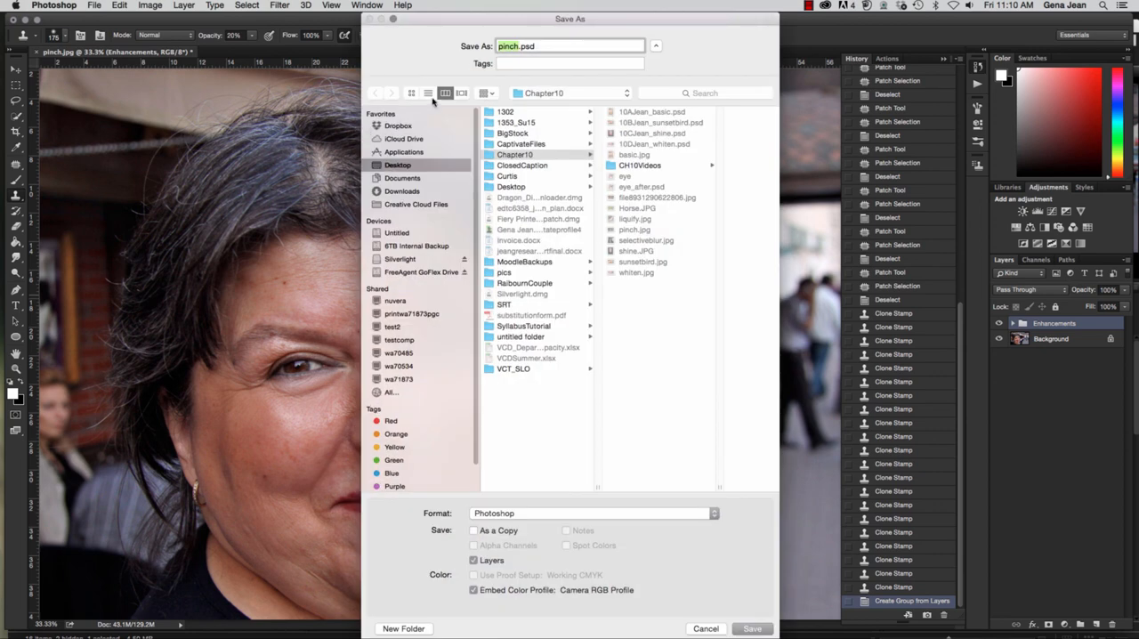
# Name the file 10EJean_pinch.psd, choose the Chapter10 folder, and save.
pyautogui.click(569, 45)
pyautogui.write('10EJean_')
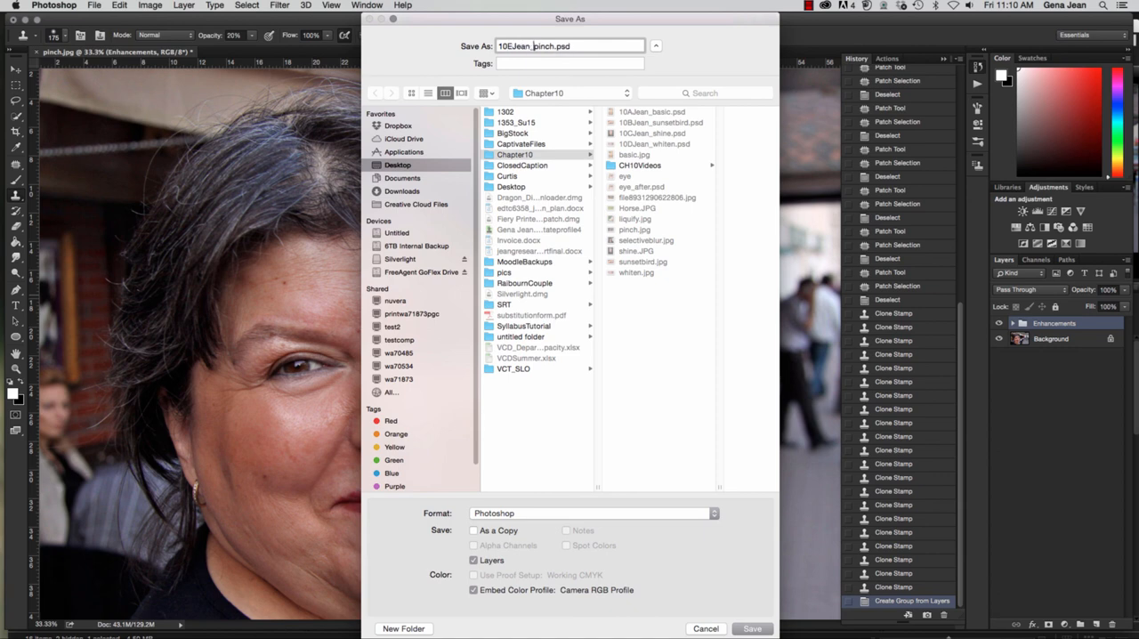
pyautogui.click(517, 154)
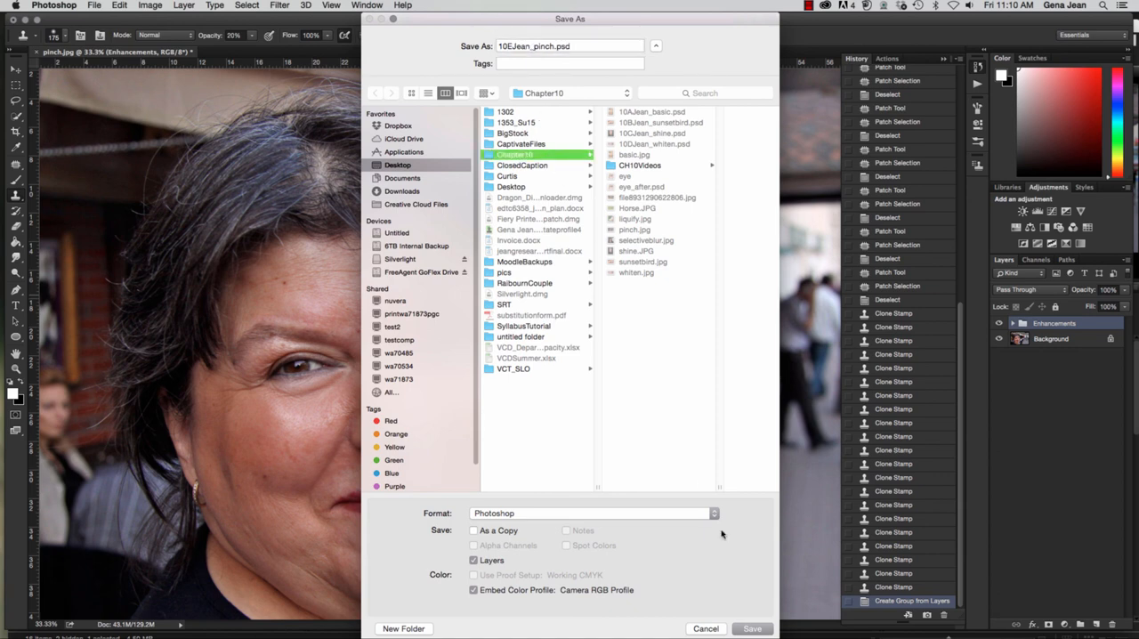
pyautogui.click(761, 629)
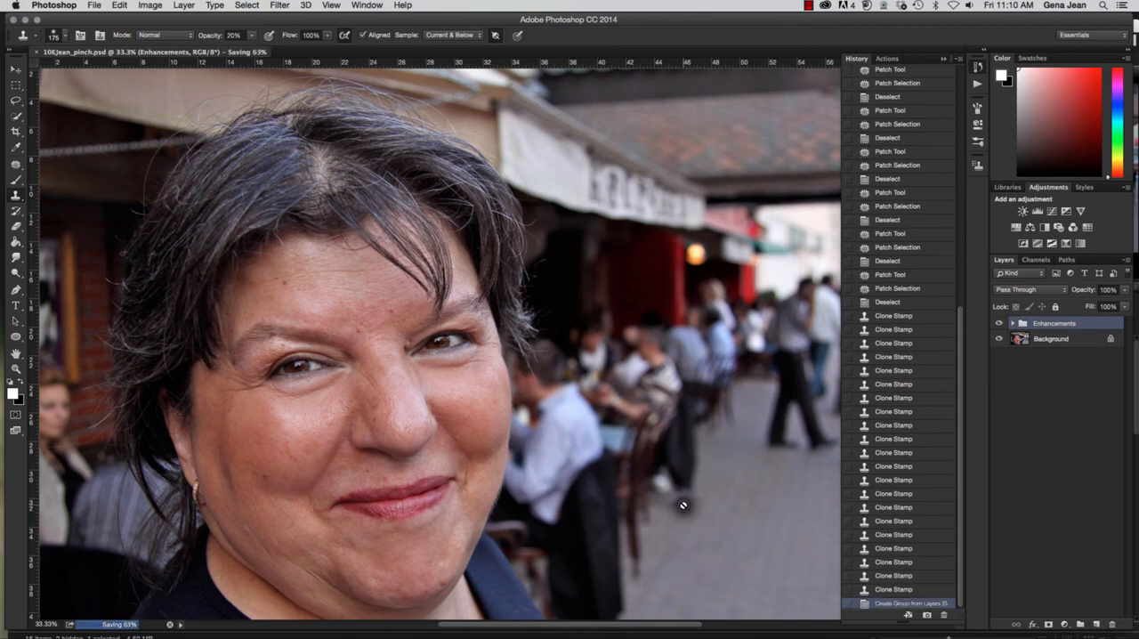